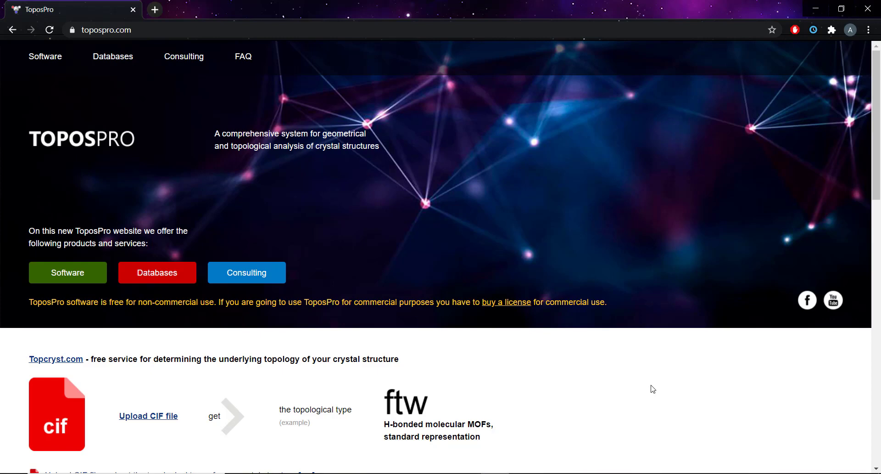
{"action": "mouse_move", "coordinate": [285, 371]}
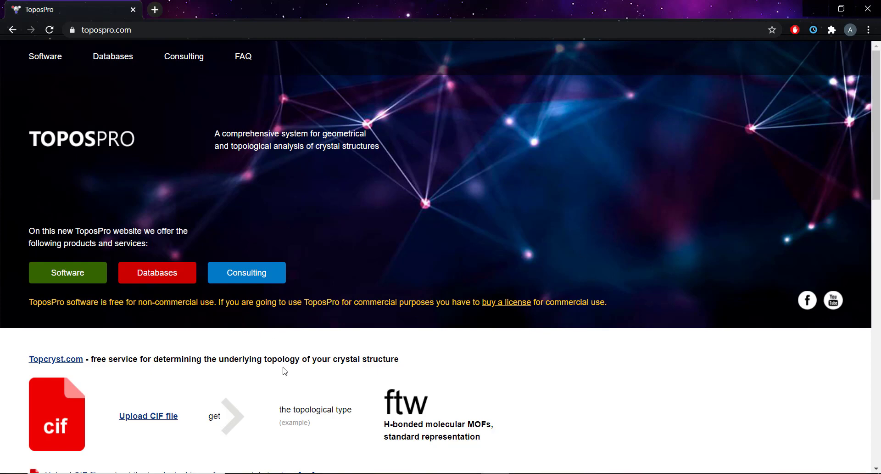
{"action": "mouse_move", "coordinate": [591, 293]}
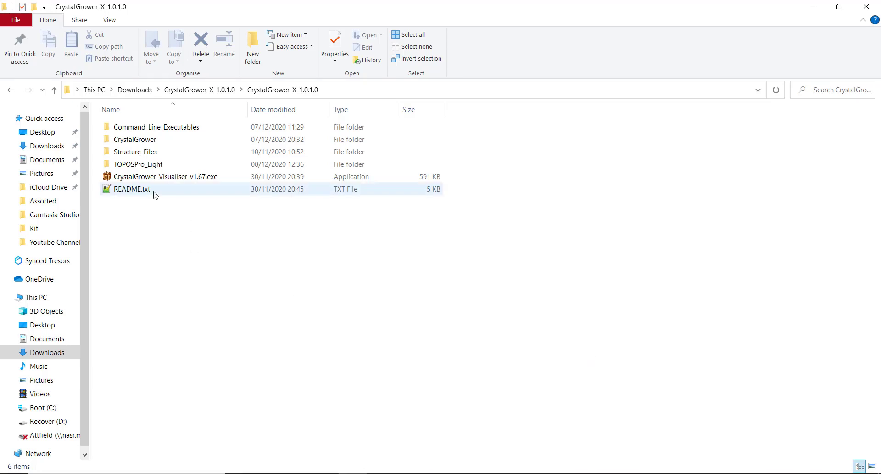
{"action": "mouse_move", "coordinate": [138, 163]}
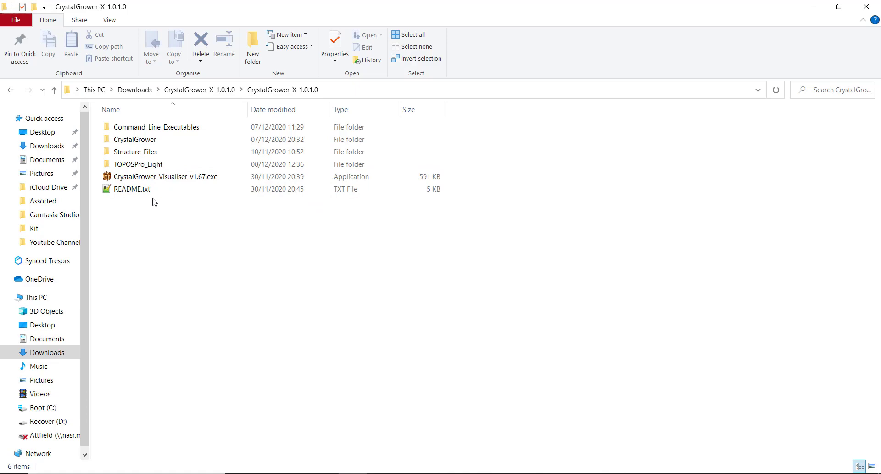
Step: Open CrystalGrower_X_1.0.1.0's TOPOSPro_Light folder, showing Tile_Libraries and the executables
{"action": "double_click", "coordinate": [138, 163]}
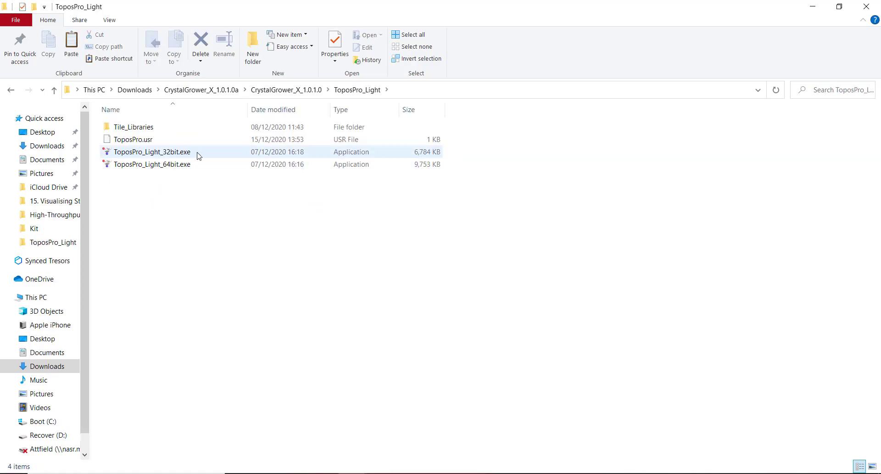
{"action": "mouse_move", "coordinate": [196, 156]}
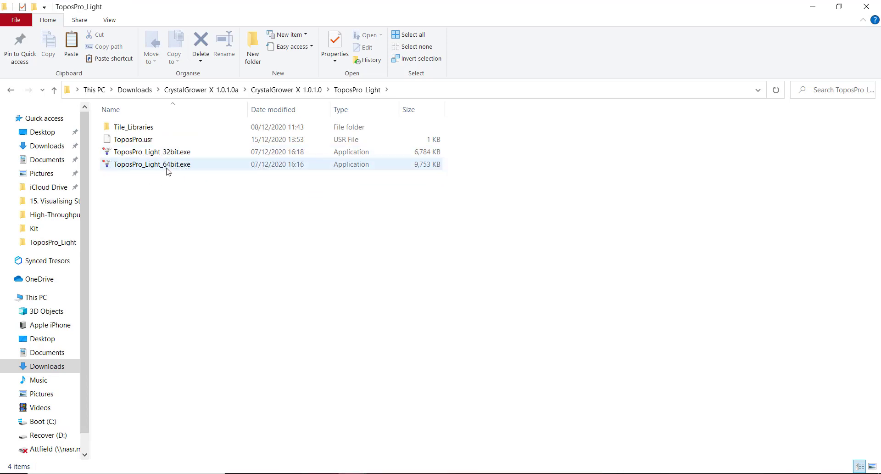
{"action": "left_click", "coordinate": [205, 181]}
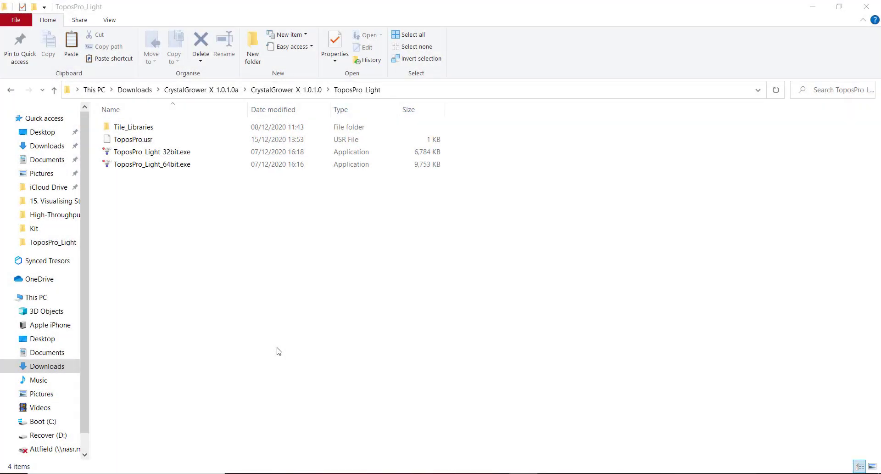
Step: Open ToposPro.usr in Notepad++, check its single 'user' line, and return to the folder
{"action": "left_click", "coordinate": [134, 126]}
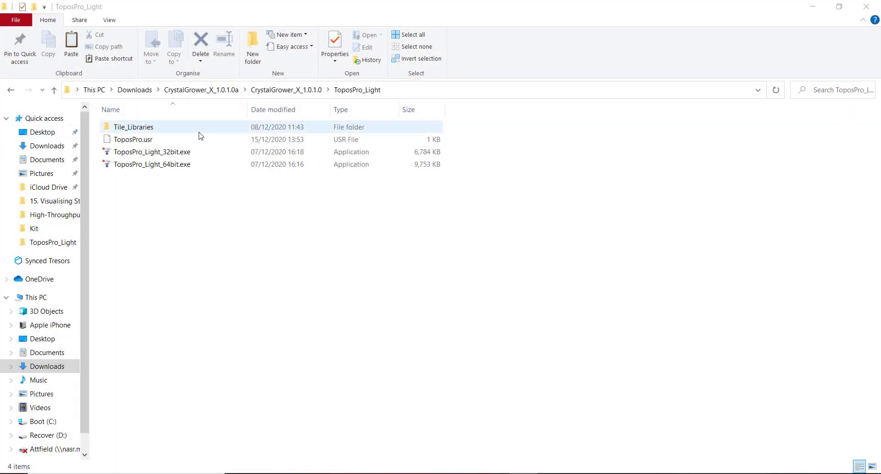
{"action": "left_click", "coordinate": [133, 140]}
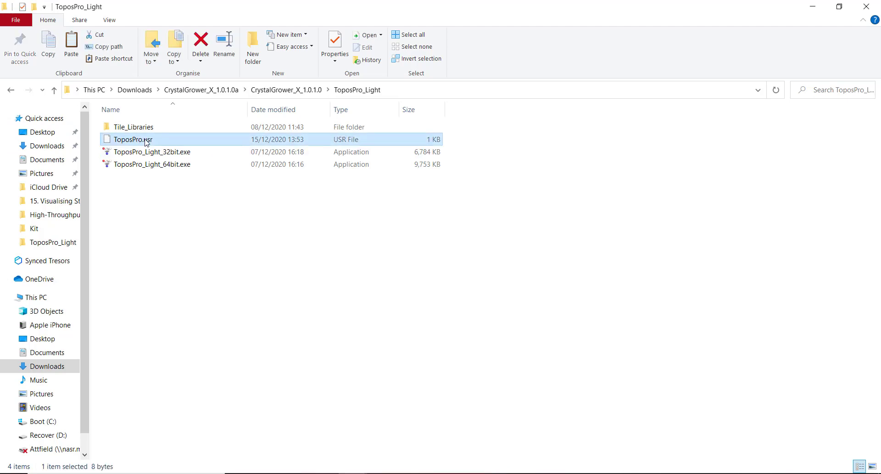
{"action": "right_click", "coordinate": [132, 139]}
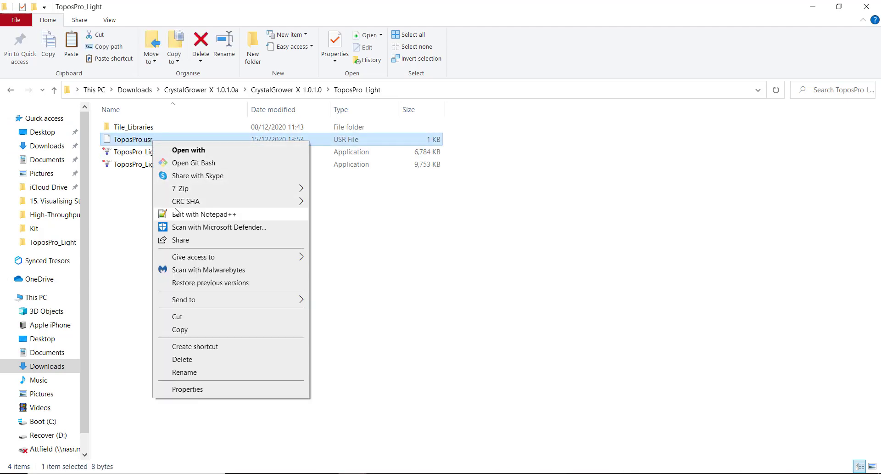
{"action": "left_click", "coordinate": [205, 214]}
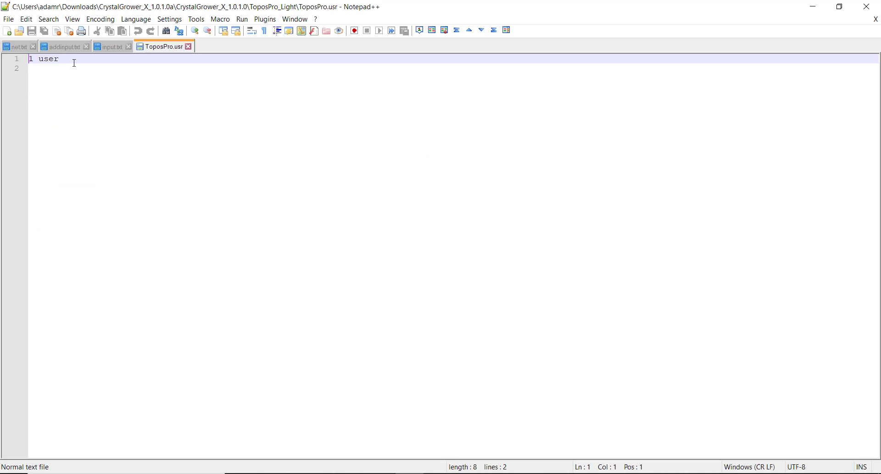
{"action": "double_click", "coordinate": [47, 59]}
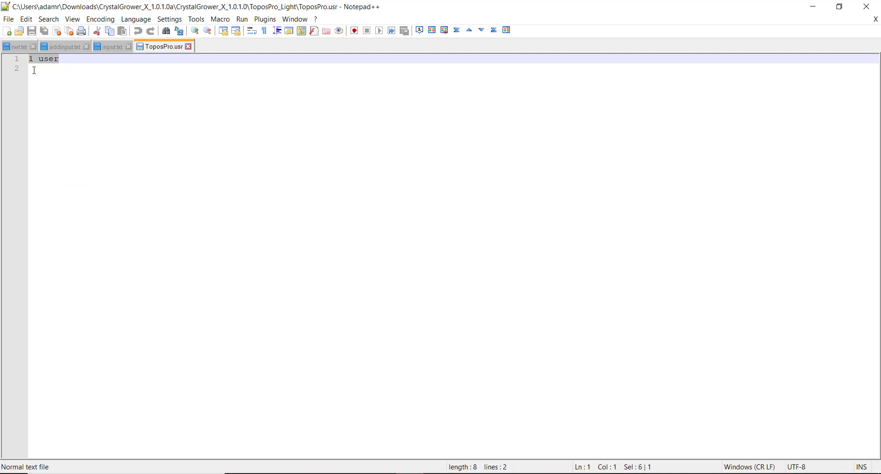
{"action": "left_click", "coordinate": [36, 58]}
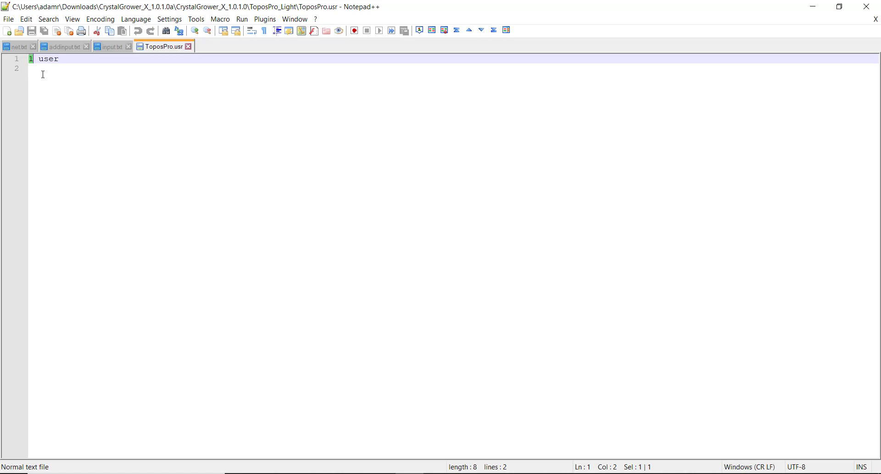
{"action": "left_click", "coordinate": [42, 68]}
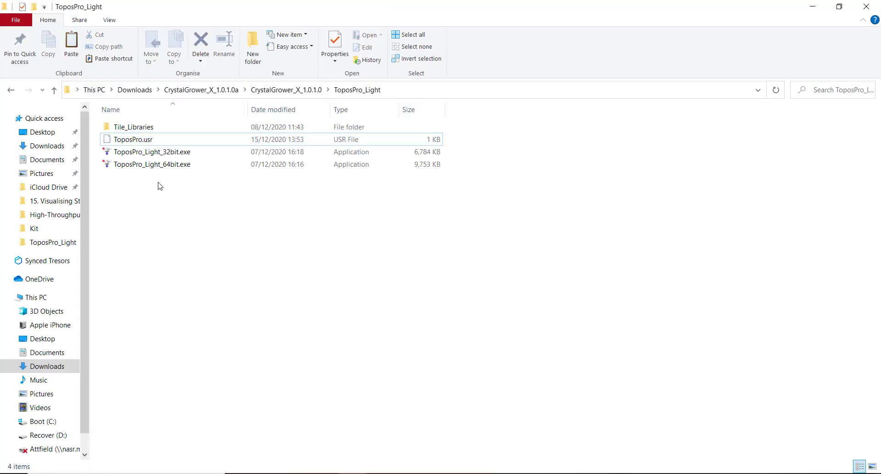
{"action": "left_click", "coordinate": [152, 152]}
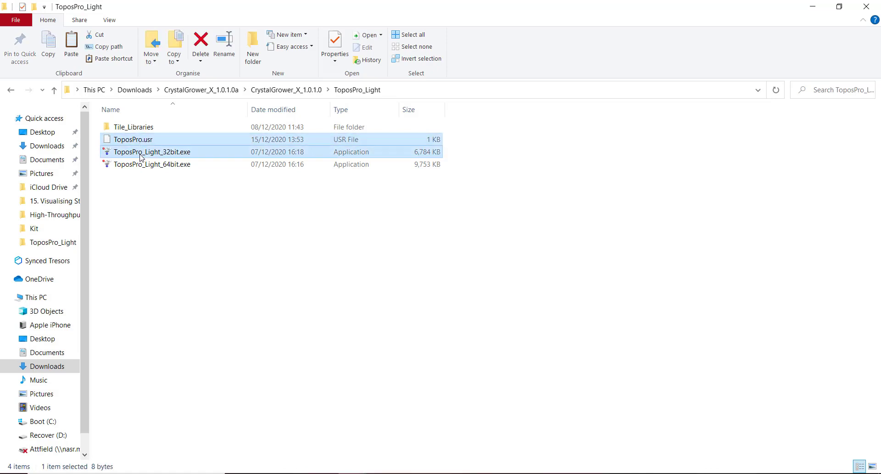
{"action": "left_click", "coordinate": [152, 164]}
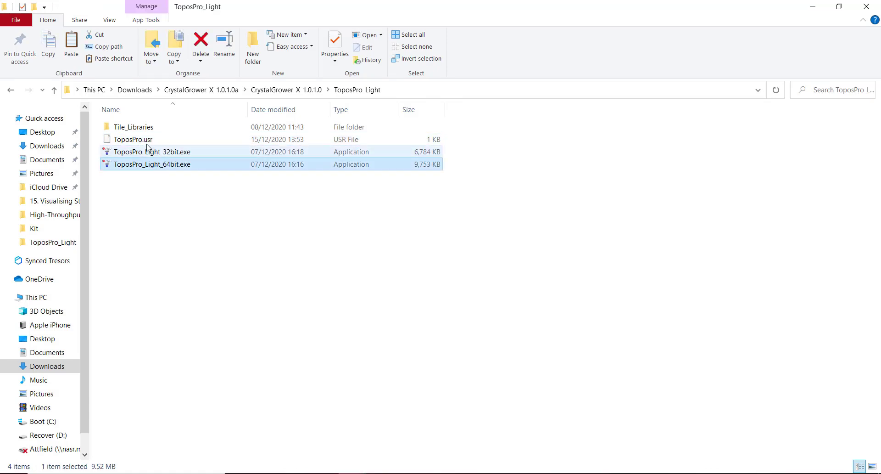
{"action": "left_click", "coordinate": [133, 140]}
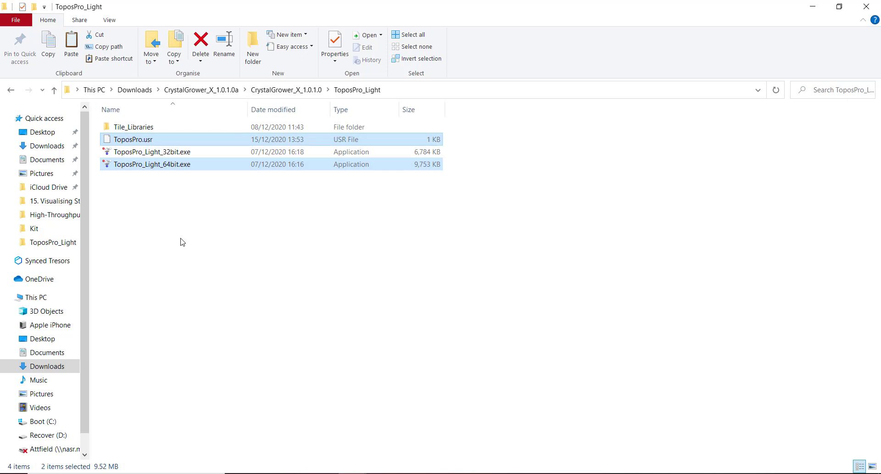
{"action": "left_click", "coordinate": [172, 218]}
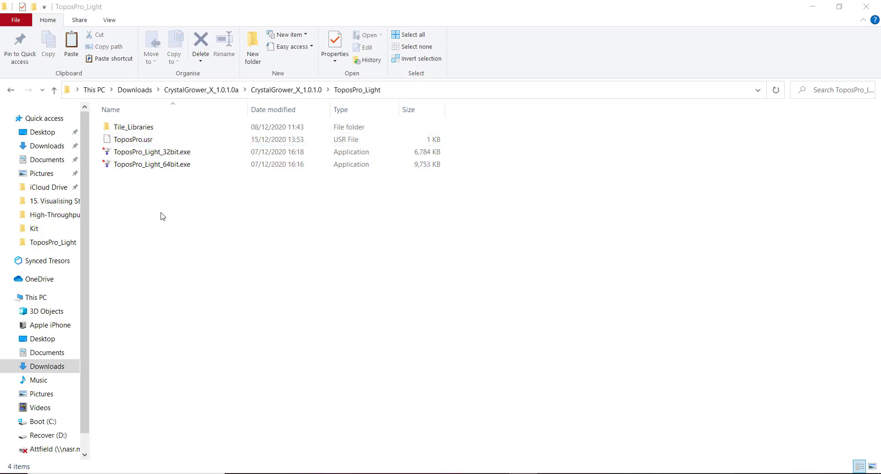
{"action": "left_click", "coordinate": [134, 126]}
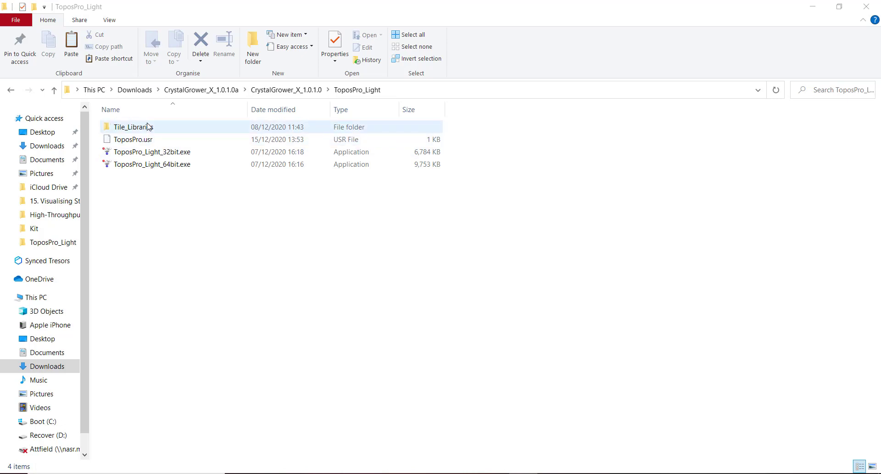
{"action": "left_click", "coordinate": [133, 126]}
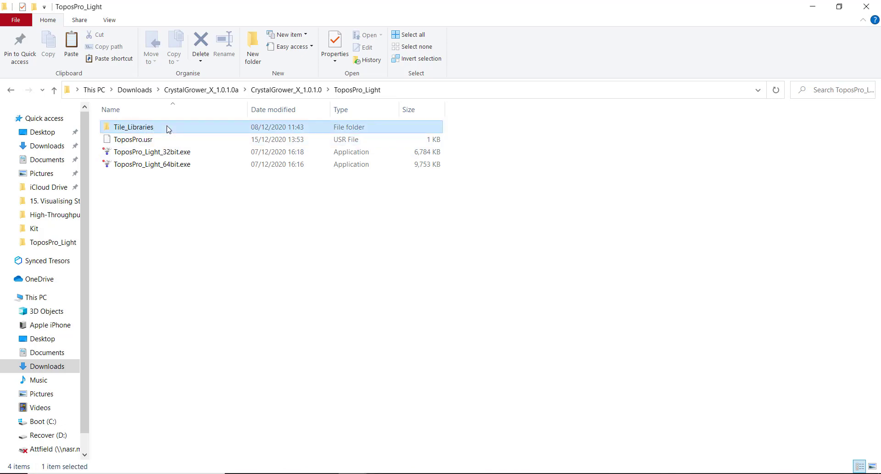
{"action": "double_click", "coordinate": [134, 127]}
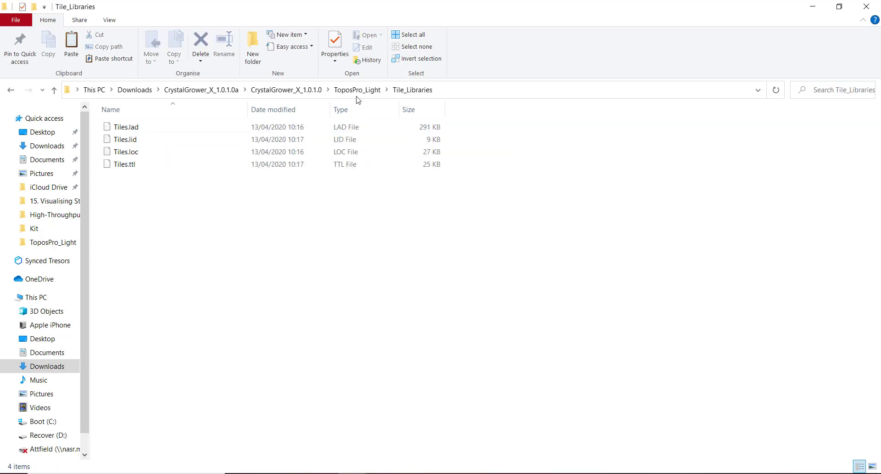
{"action": "left_click", "coordinate": [357, 90]}
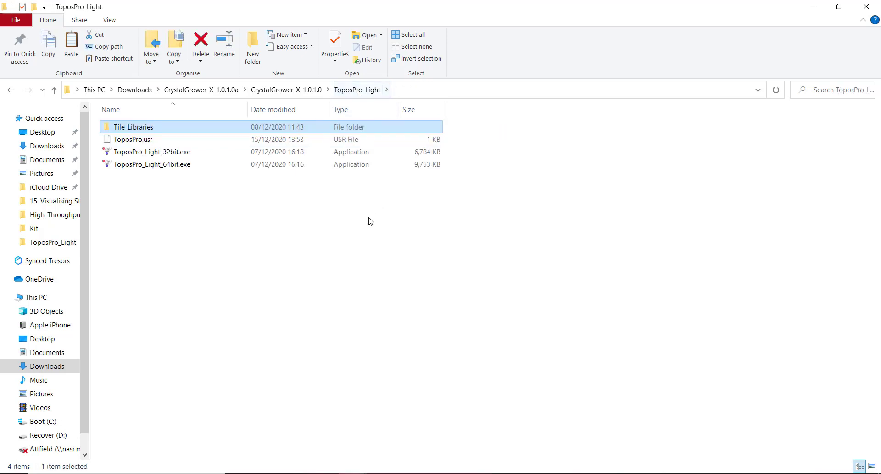
{"action": "left_click", "coordinate": [151, 163]}
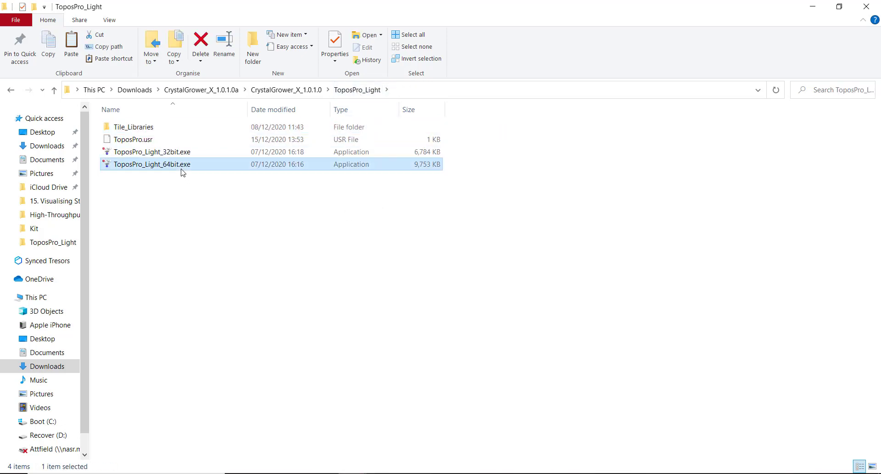
{"action": "mouse_move", "coordinate": [174, 172]}
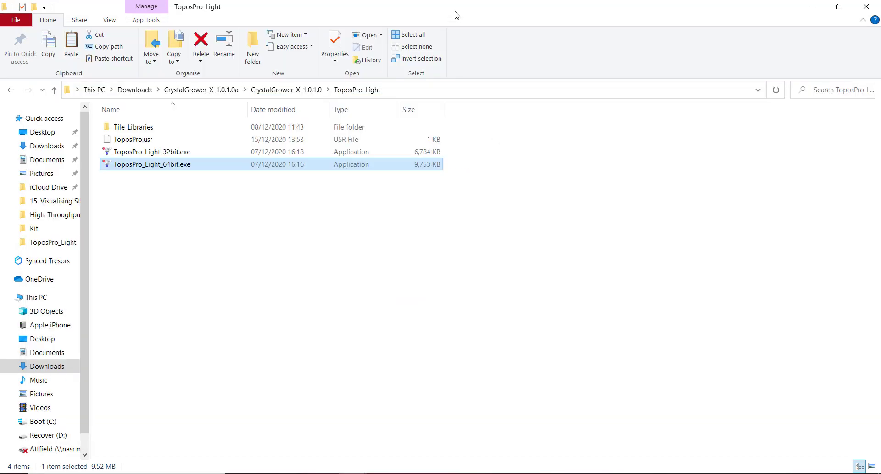
{"action": "mouse_move", "coordinate": [169, 172]}
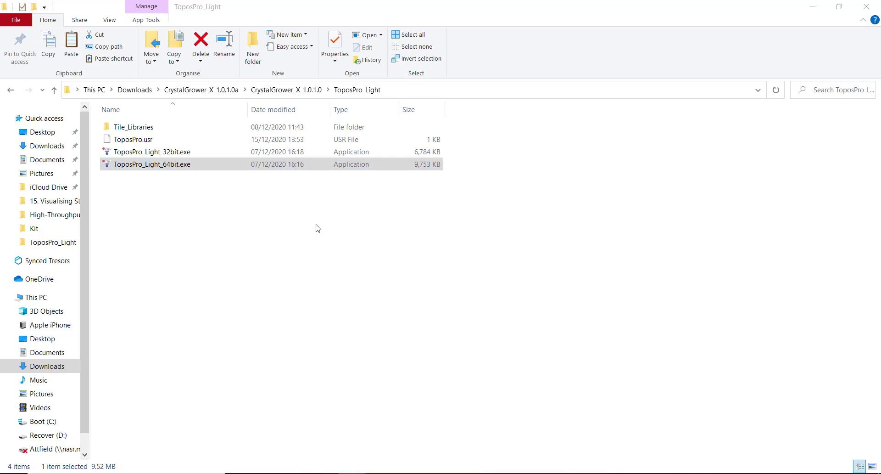
{"action": "mouse_move", "coordinate": [518, 317]}
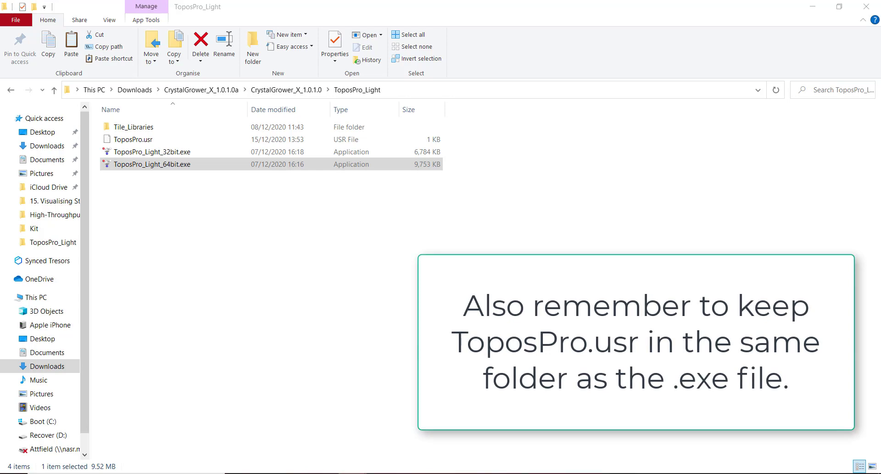
{"action": "double_click", "coordinate": [151, 164]}
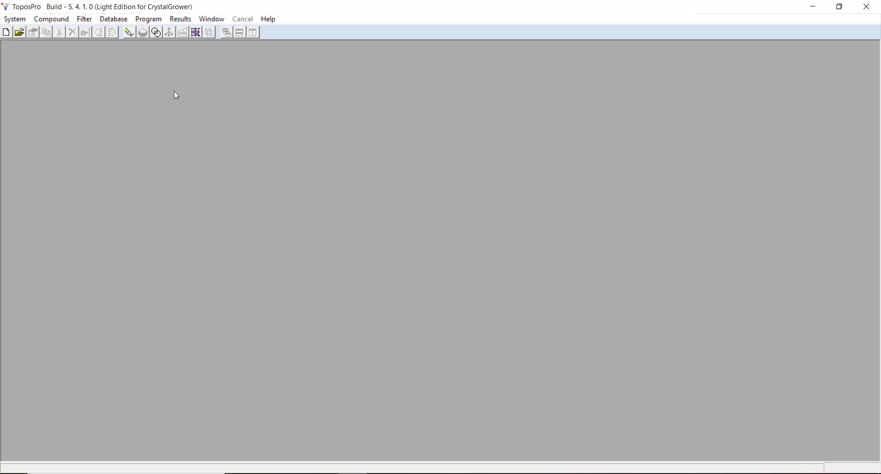
{"action": "mouse_move", "coordinate": [169, 163]}
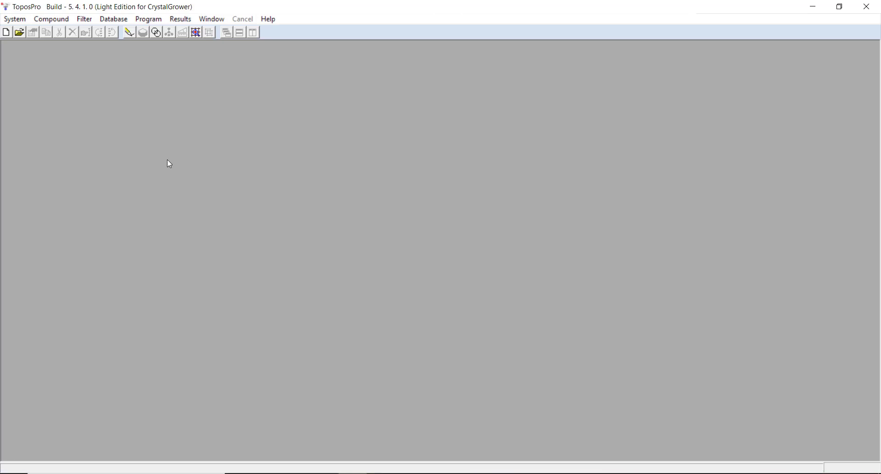
{"action": "mouse_move", "coordinate": [139, 92]}
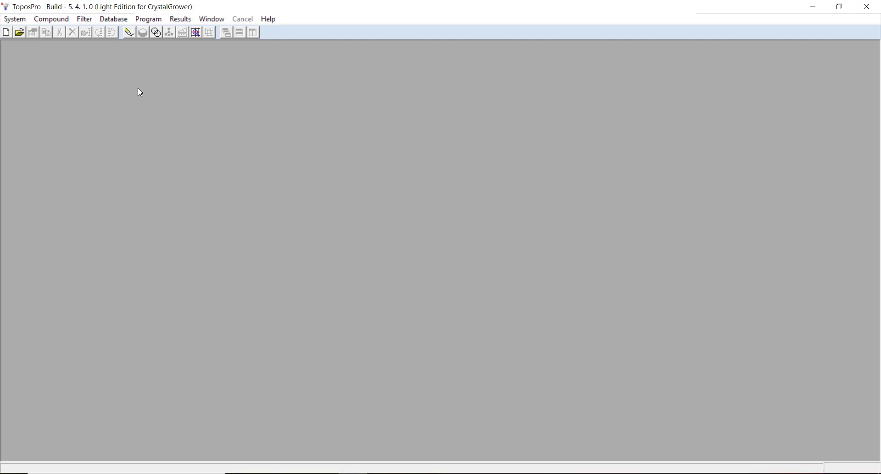
{"action": "mouse_move", "coordinate": [260, 93]}
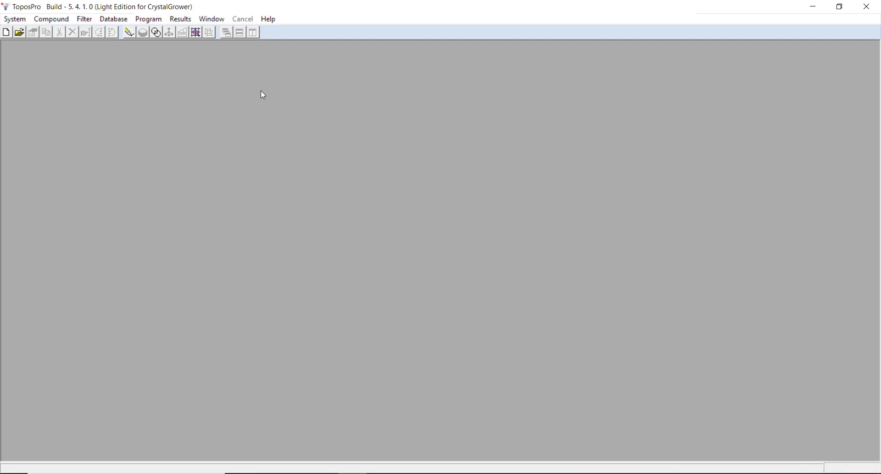
{"action": "mouse_move", "coordinate": [253, 43]}
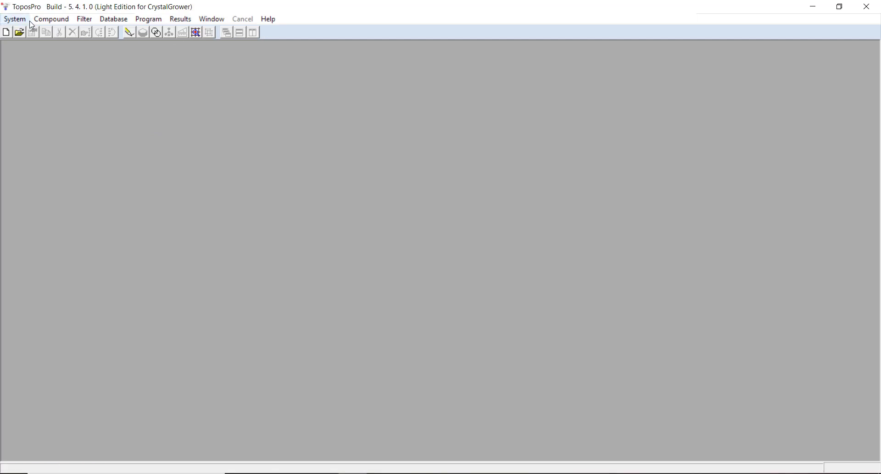
{"action": "mouse_move", "coordinate": [341, 135]}
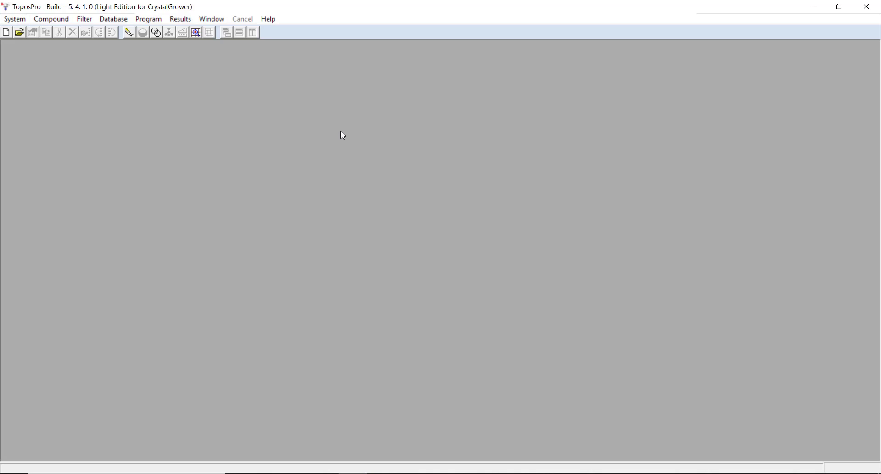
{"action": "mouse_move", "coordinate": [8, 12]}
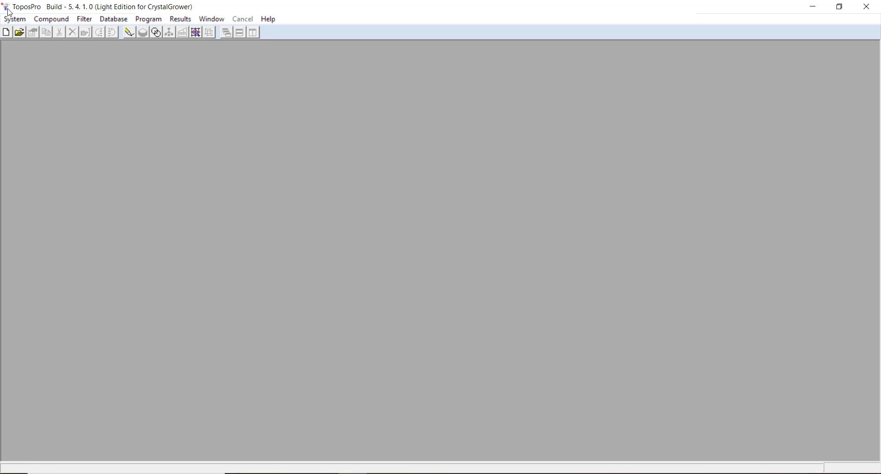
Step: Select CrystalGrower as the output format on the Output tab of System > Parameters
{"action": "left_click", "coordinate": [15, 18]}
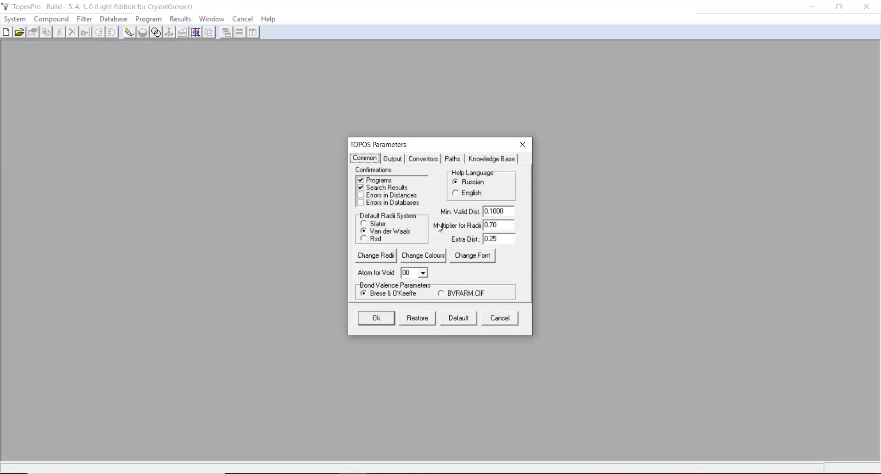
{"action": "left_click", "coordinate": [392, 159]}
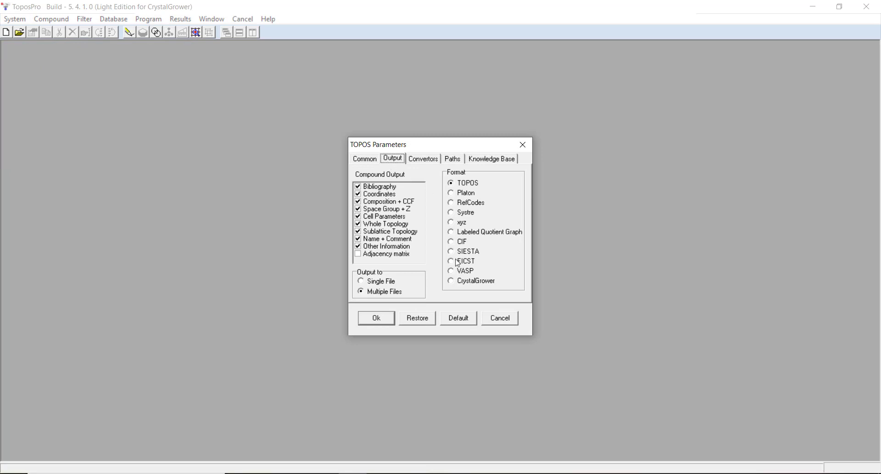
{"action": "mouse_move", "coordinate": [454, 286]}
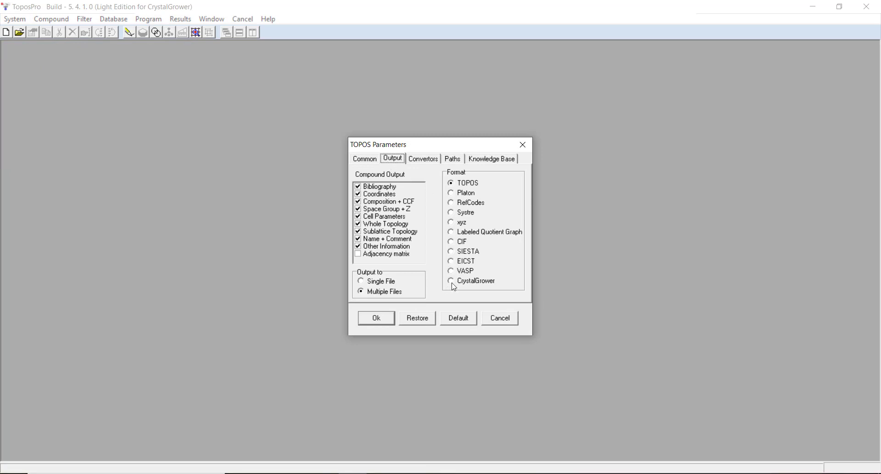
{"action": "left_click", "coordinate": [451, 280]}
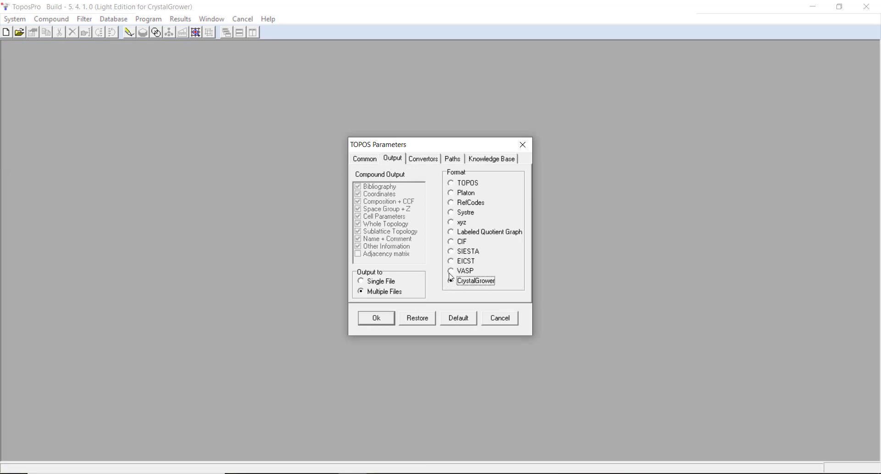
{"action": "left_click", "coordinate": [451, 280]}
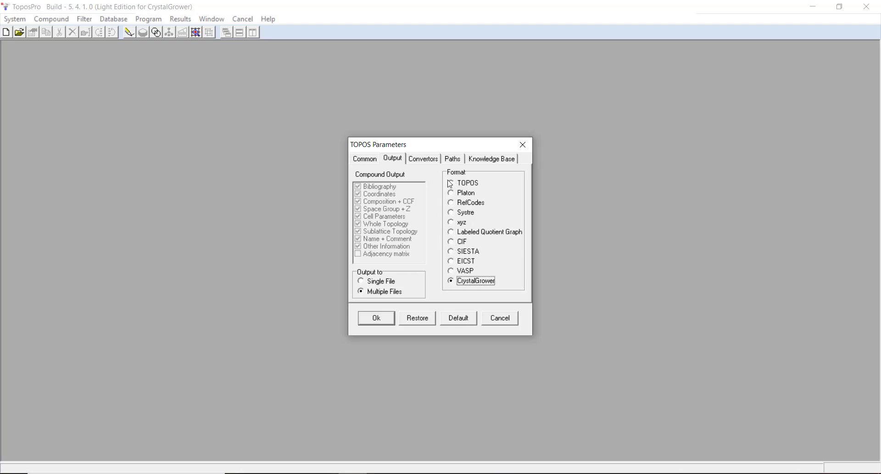
{"action": "mouse_move", "coordinate": [459, 215]}
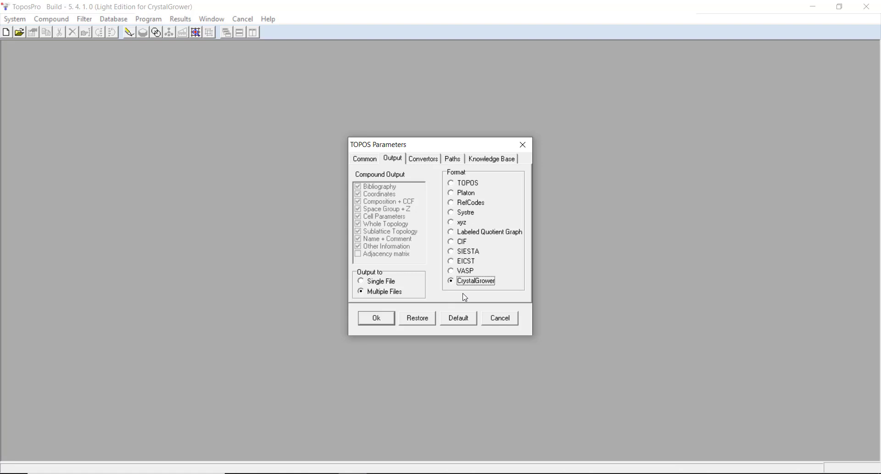
{"action": "mouse_move", "coordinate": [470, 299]}
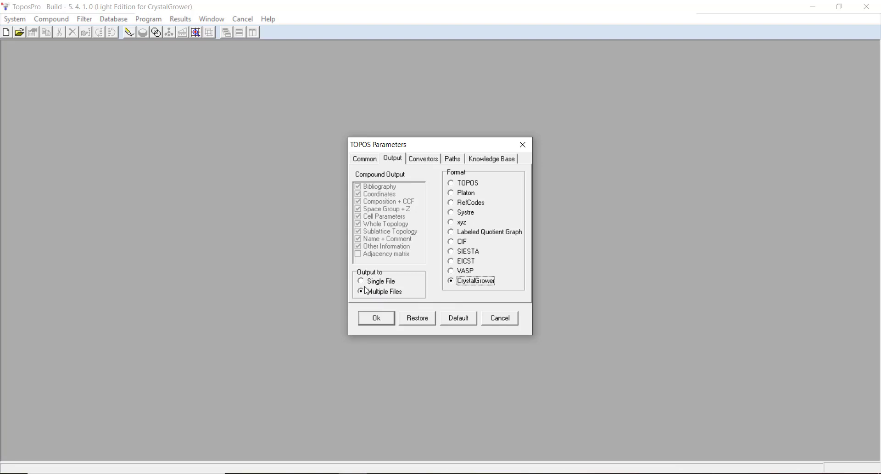
{"action": "mouse_move", "coordinate": [418, 282]}
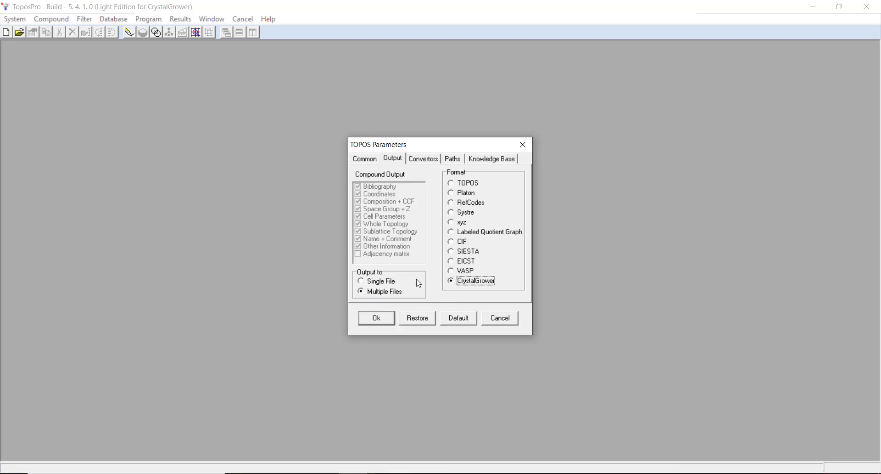
{"action": "mouse_move", "coordinate": [428, 293]}
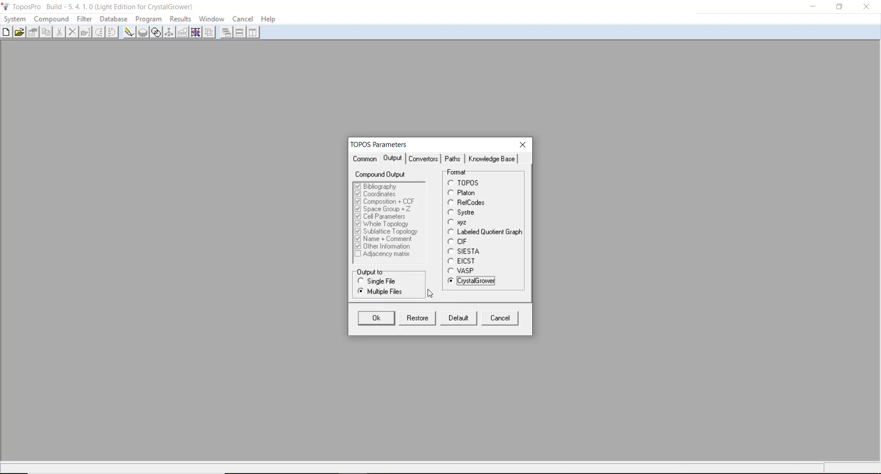
{"action": "mouse_move", "coordinate": [438, 304]}
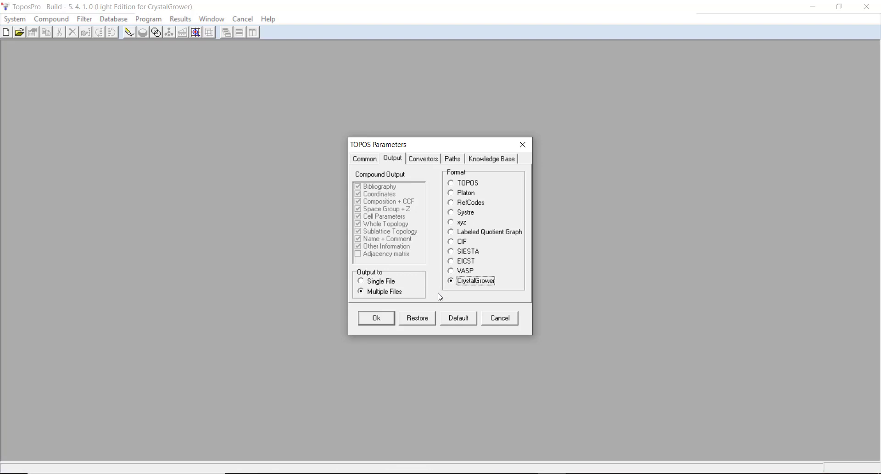
{"action": "mouse_move", "coordinate": [457, 240]}
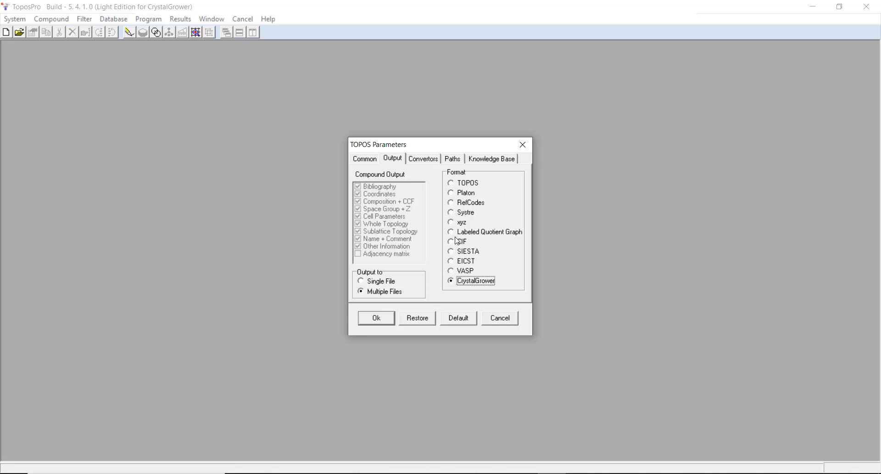
{"action": "mouse_move", "coordinate": [456, 185]}
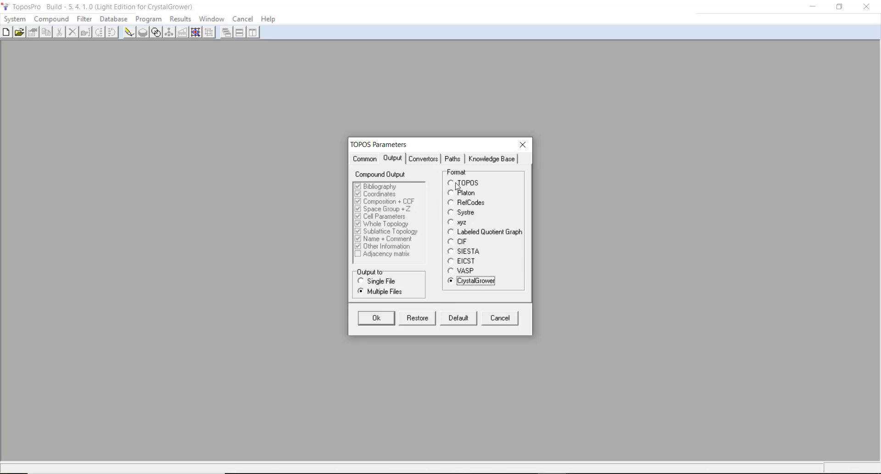
{"action": "left_click", "coordinate": [452, 158]}
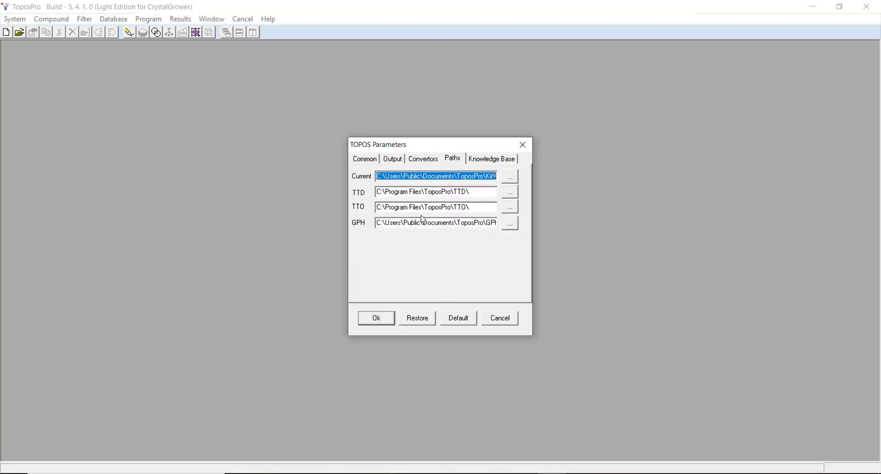
Step: Point the TTO path to Downloads\CrystalGrower_X_1.0.1.0\TOPOSPro_Light\Tile_Libraries and confirm with OK
{"action": "left_click", "coordinate": [508, 207]}
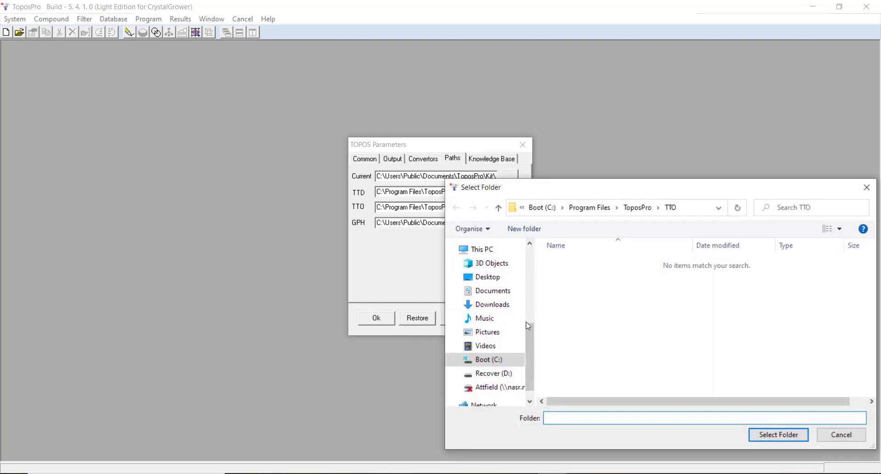
{"action": "left_click", "coordinate": [491, 304]}
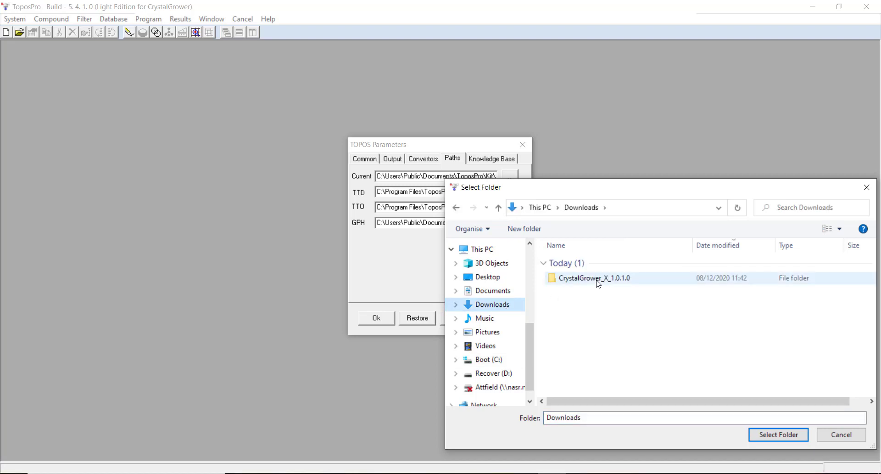
{"action": "double_click", "coordinate": [595, 278]}
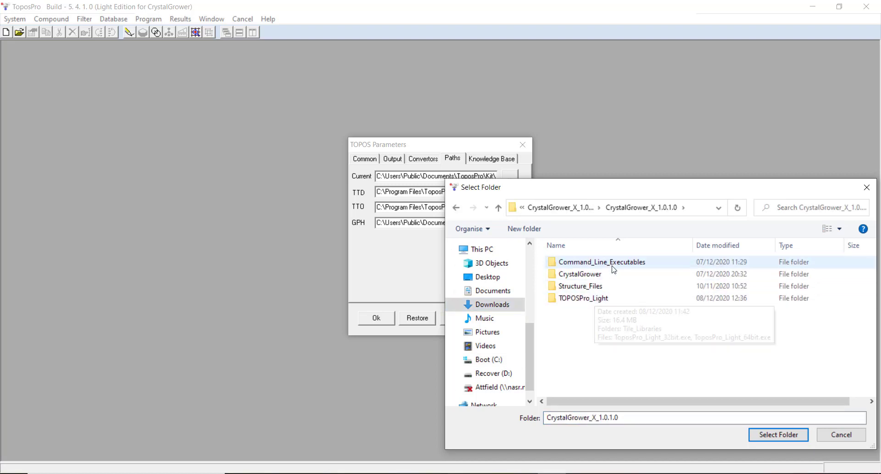
{"action": "left_click", "coordinate": [583, 298]}
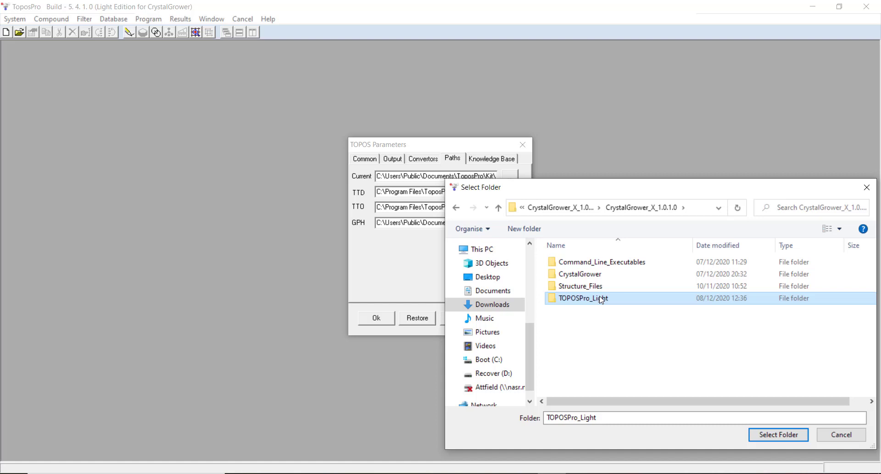
{"action": "double_click", "coordinate": [584, 297]}
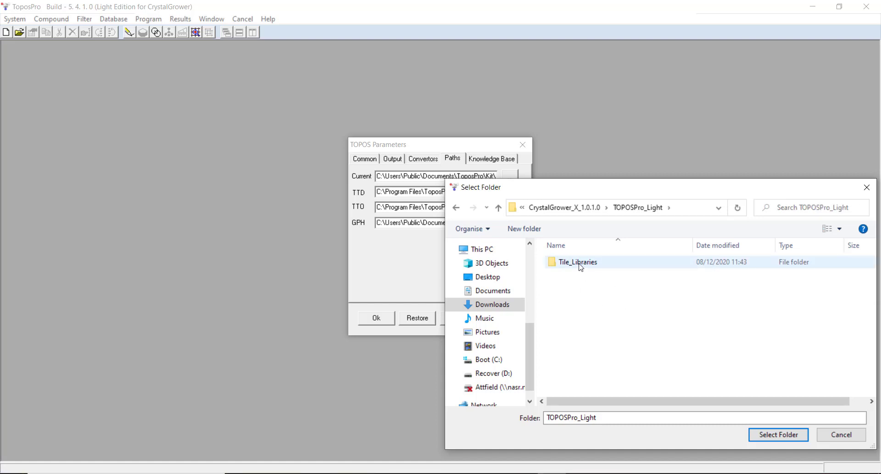
{"action": "left_click", "coordinate": [777, 434]}
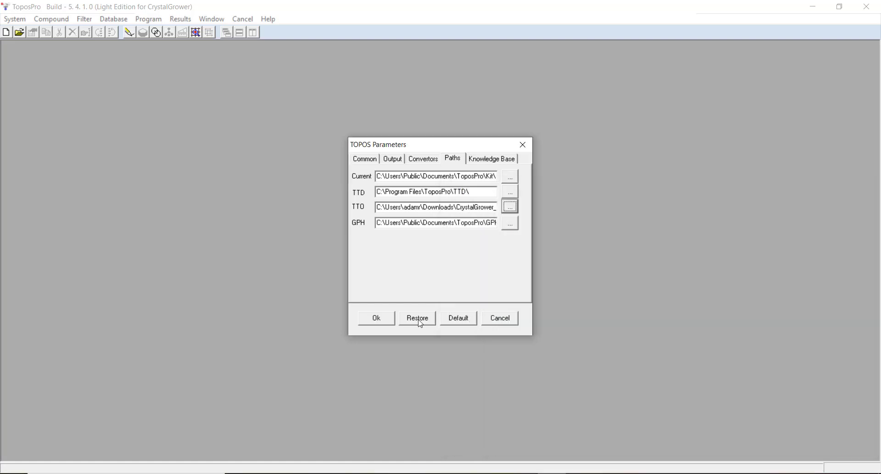
{"action": "left_click", "coordinate": [376, 317]}
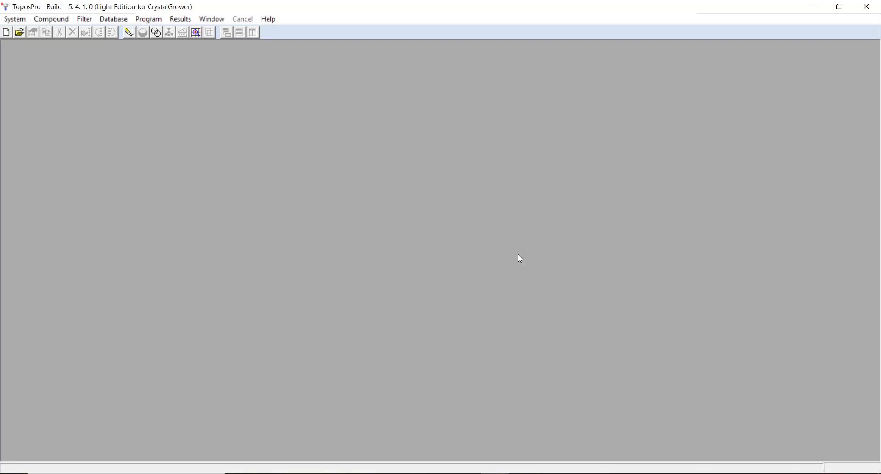
{"action": "mouse_move", "coordinate": [486, 349]}
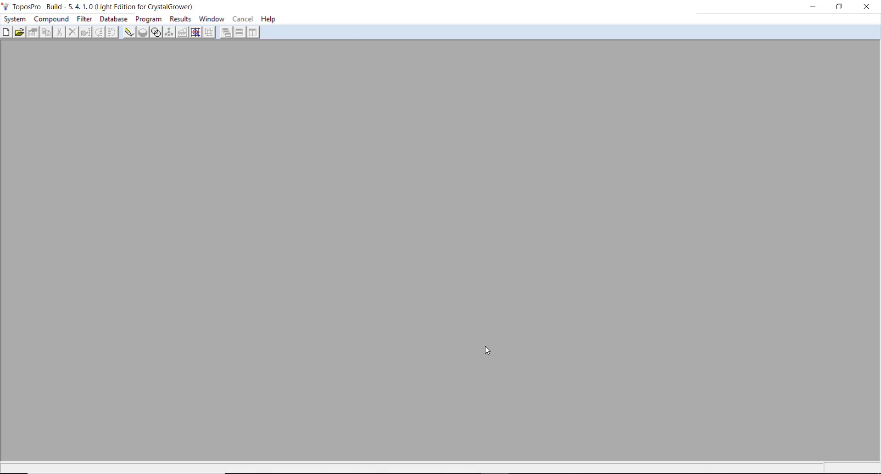
{"action": "mouse_move", "coordinate": [402, 297]}
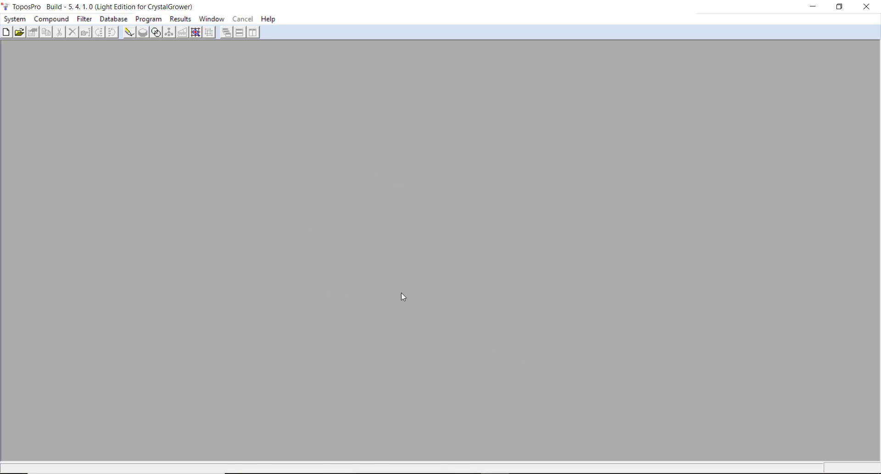
{"action": "mouse_move", "coordinate": [14, 18]}
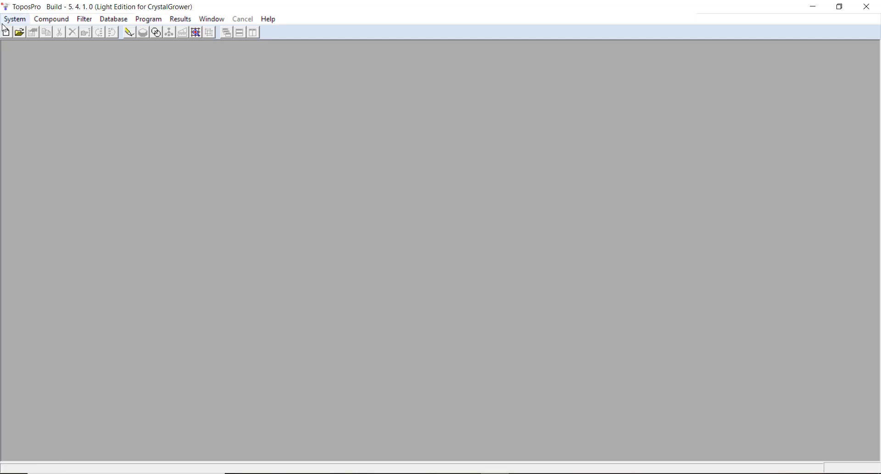
Step: Open the recent zeolites database from the System menu and select AFI/afi
{"action": "left_click", "coordinate": [15, 18]}
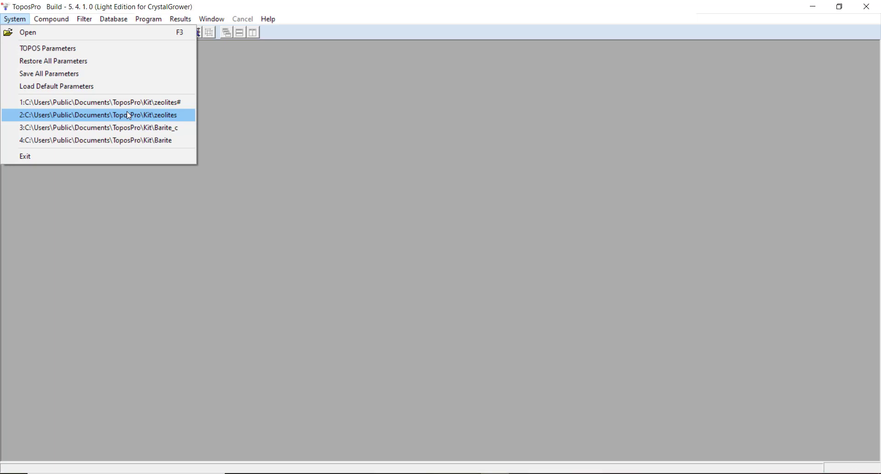
{"action": "mouse_move", "coordinate": [130, 117]}
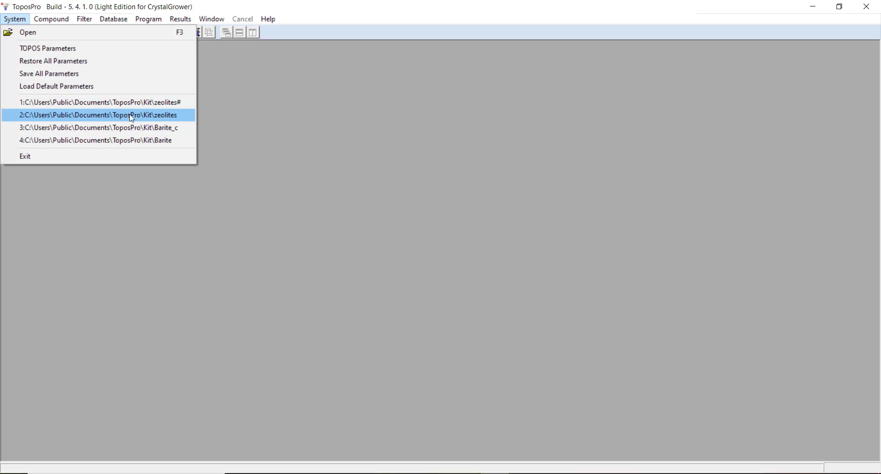
{"action": "left_click", "coordinate": [100, 114]}
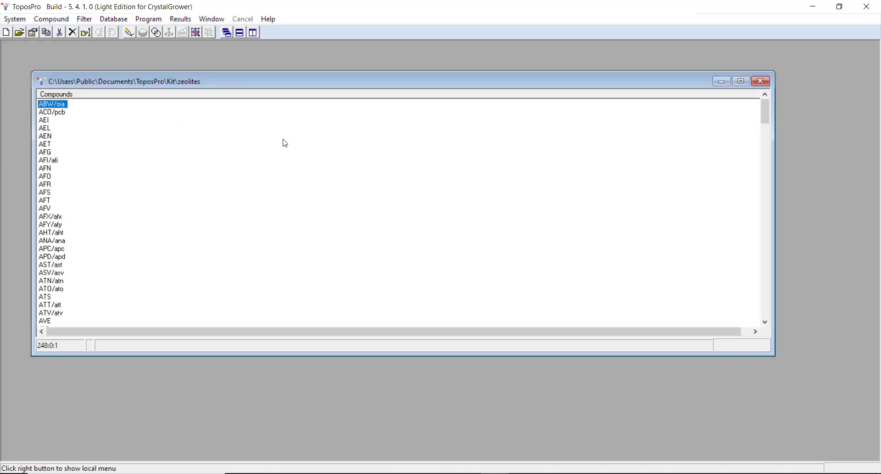
{"action": "mouse_move", "coordinate": [63, 165]}
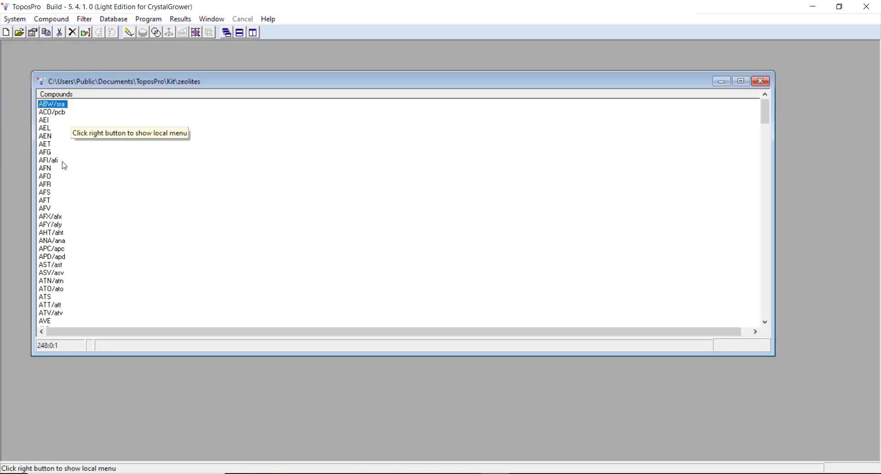
{"action": "mouse_move", "coordinate": [60, 195]}
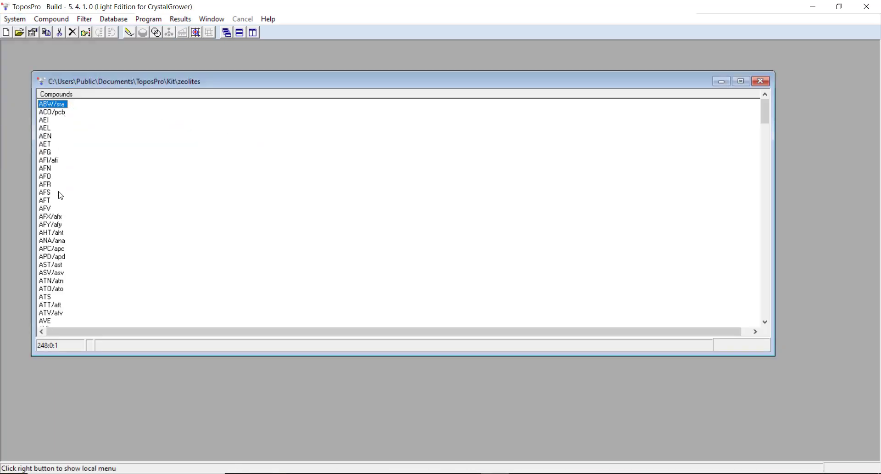
{"action": "mouse_move", "coordinate": [77, 171]}
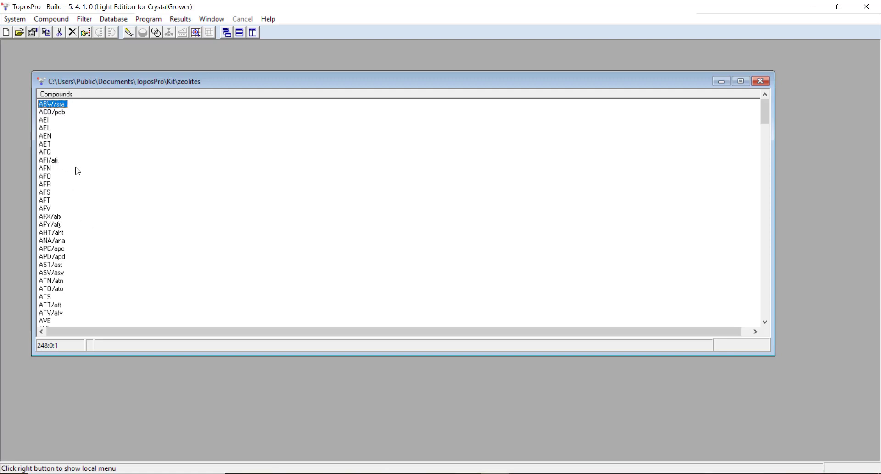
{"action": "mouse_move", "coordinate": [103, 196]}
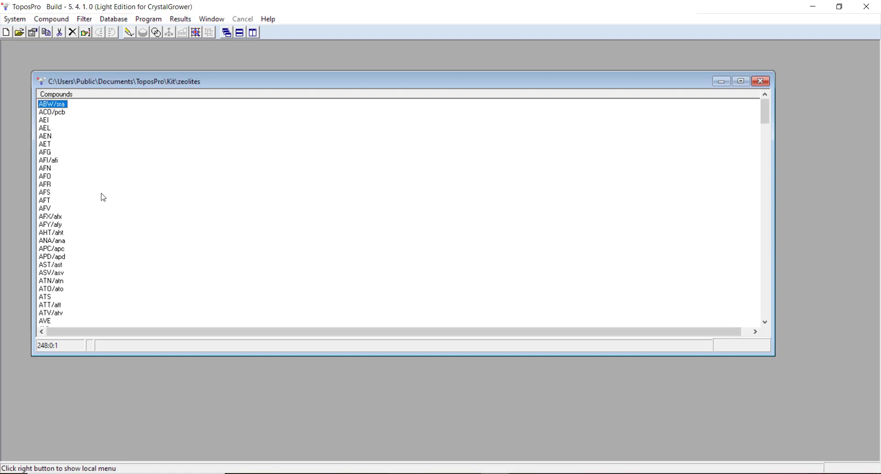
{"action": "mouse_move", "coordinate": [27, 170]}
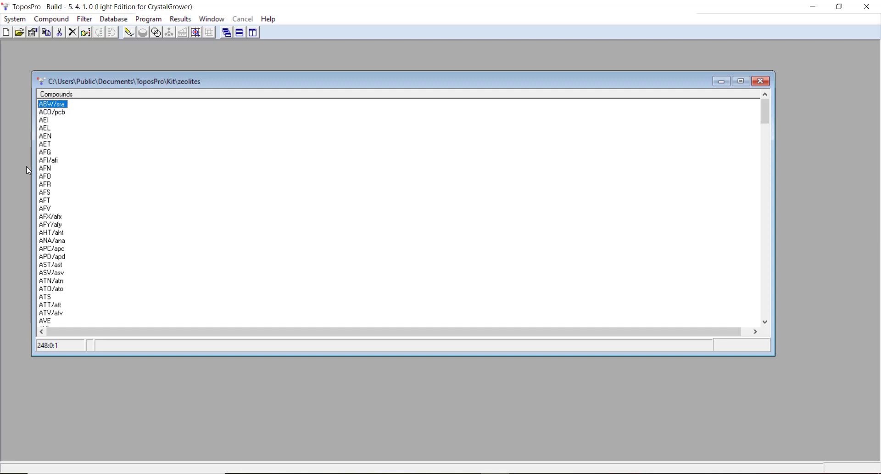
{"action": "mouse_move", "coordinate": [53, 163]}
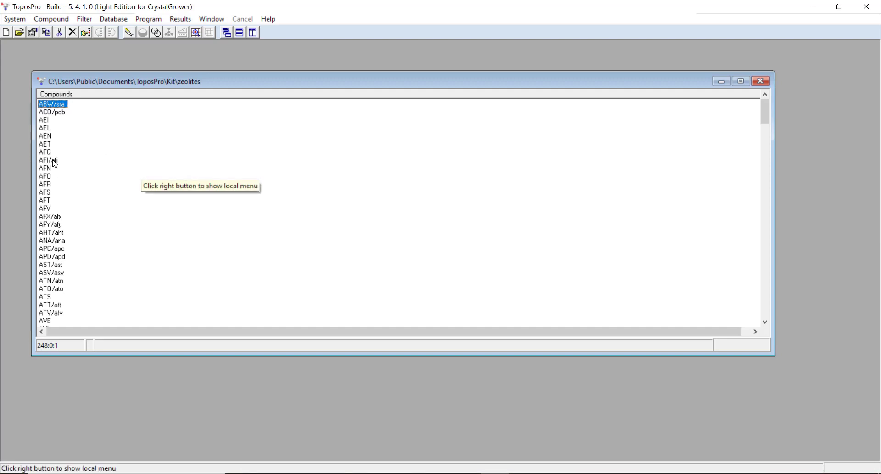
{"action": "left_click", "coordinate": [48, 160]}
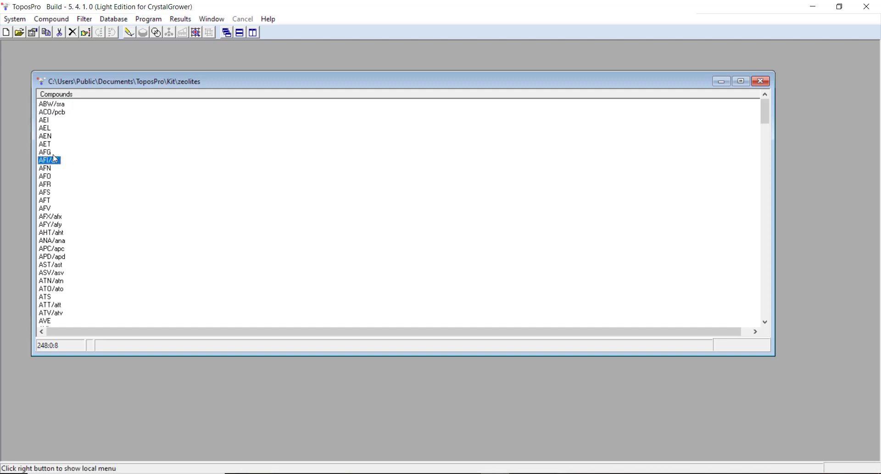
{"action": "double_click", "coordinate": [48, 160]}
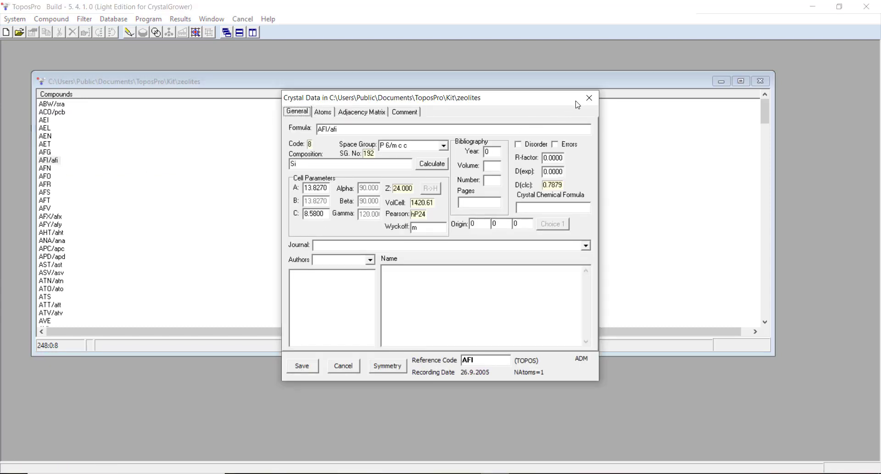
{"action": "left_click", "coordinate": [589, 98]}
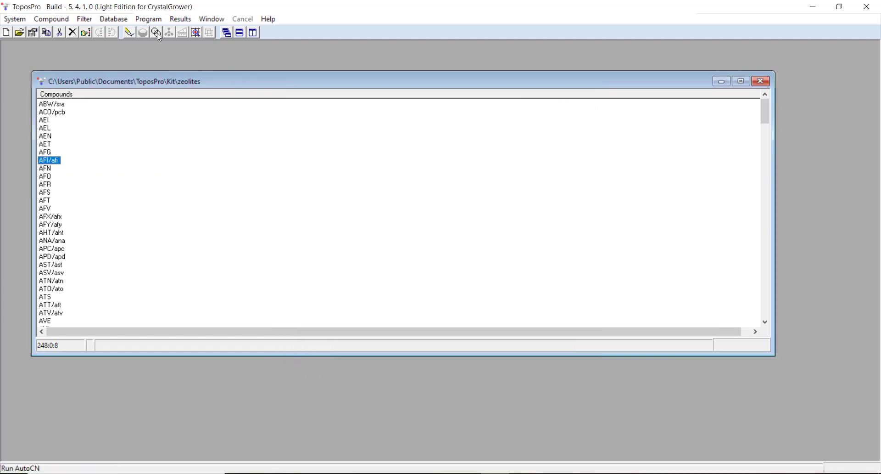
{"action": "mouse_move", "coordinate": [161, 44]}
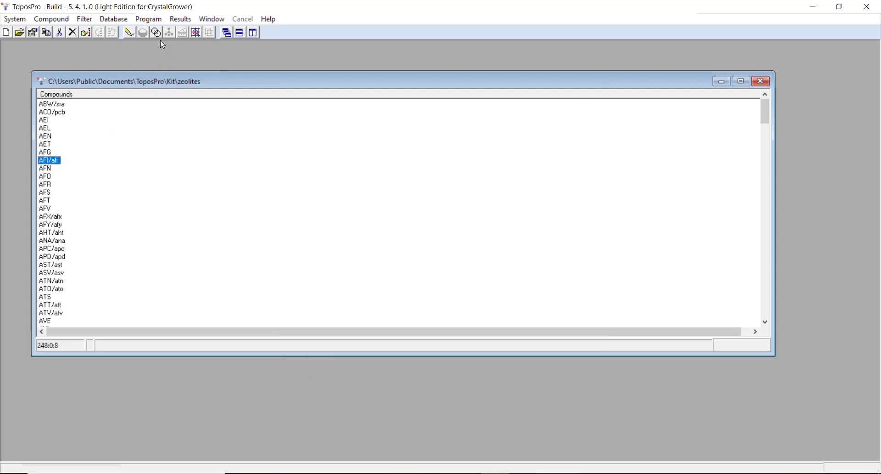
{"action": "mouse_move", "coordinate": [156, 32]}
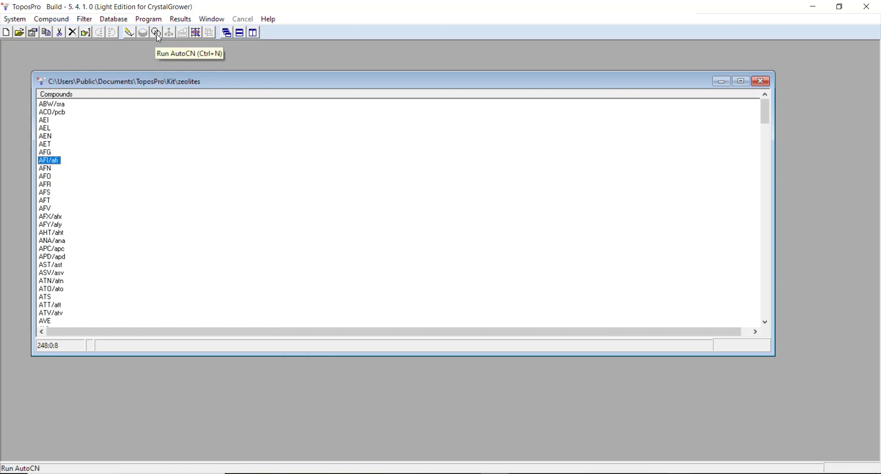
{"action": "mouse_move", "coordinate": [157, 36]}
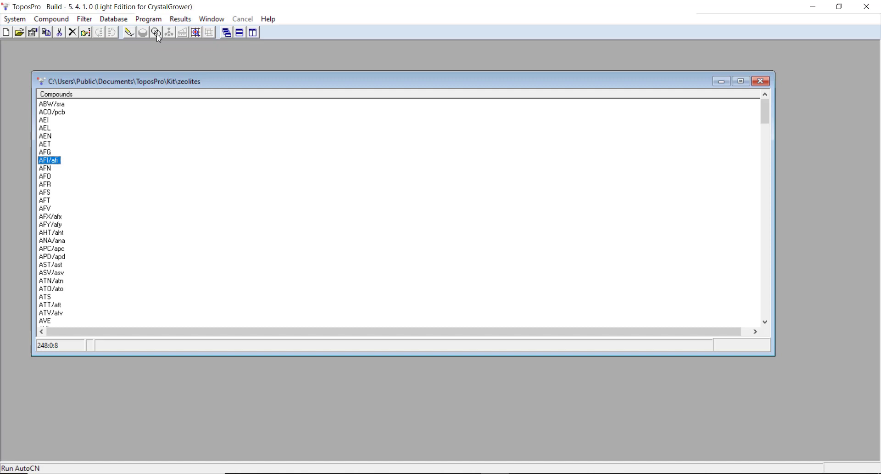
{"action": "mouse_move", "coordinate": [156, 32]}
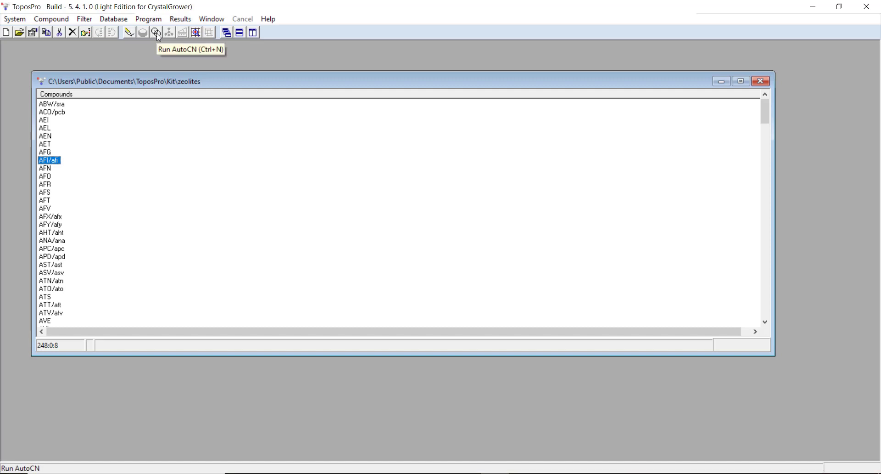
{"action": "mouse_move", "coordinate": [160, 45]}
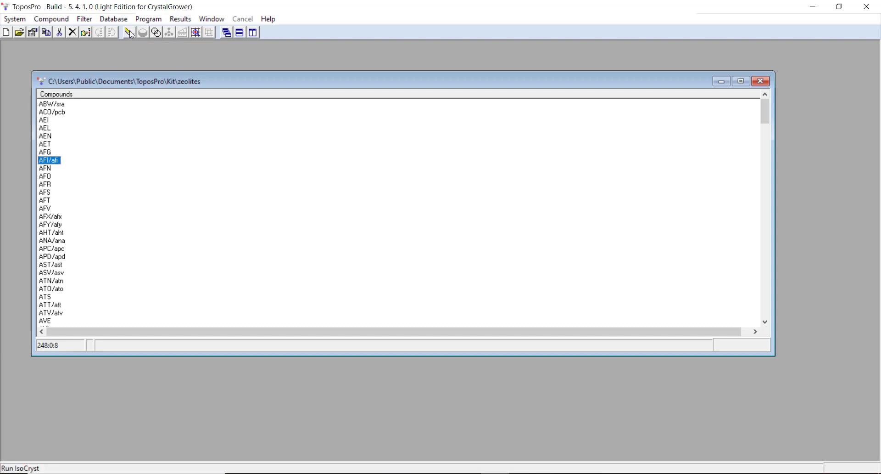
{"action": "mouse_move", "coordinate": [129, 32]}
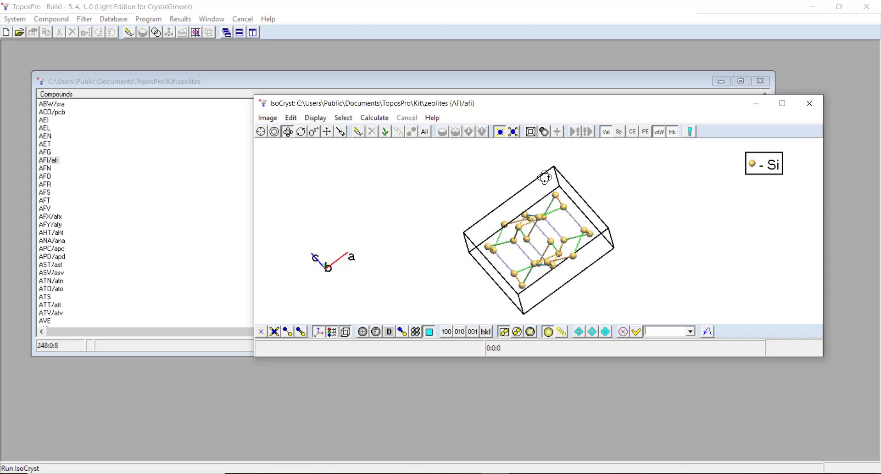
{"action": "left_click_drag", "start_coordinate": [545, 176], "coordinate": [649, 231]}
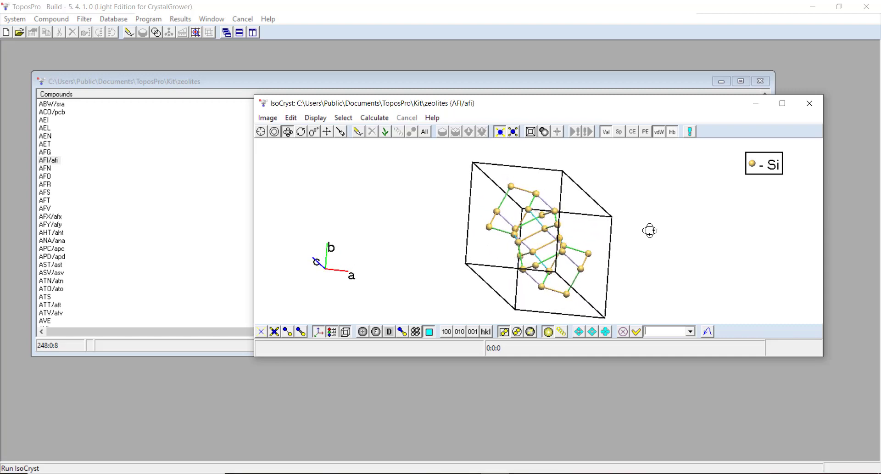
{"action": "mouse_move", "coordinate": [704, 223]}
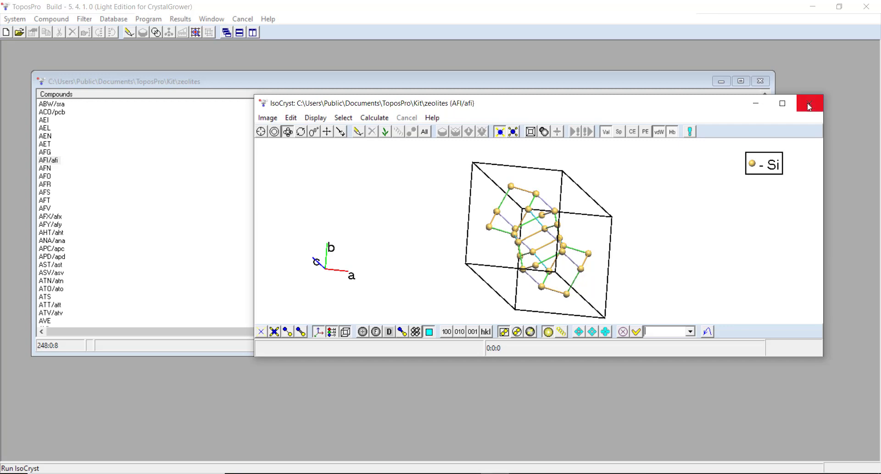
{"action": "left_click", "coordinate": [808, 106]}
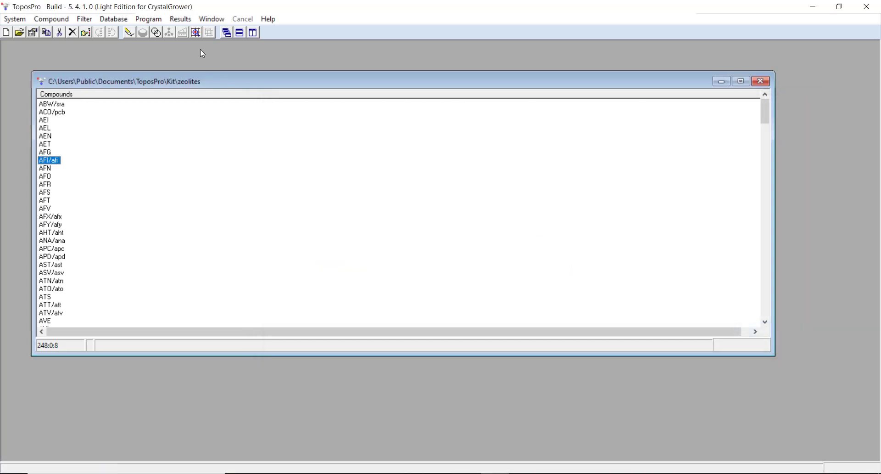
{"action": "mouse_move", "coordinate": [196, 32]}
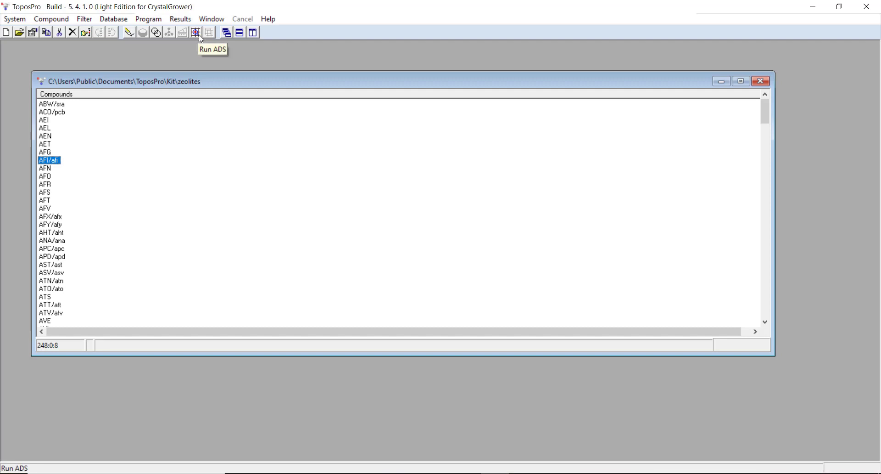
{"action": "mouse_move", "coordinate": [196, 32]}
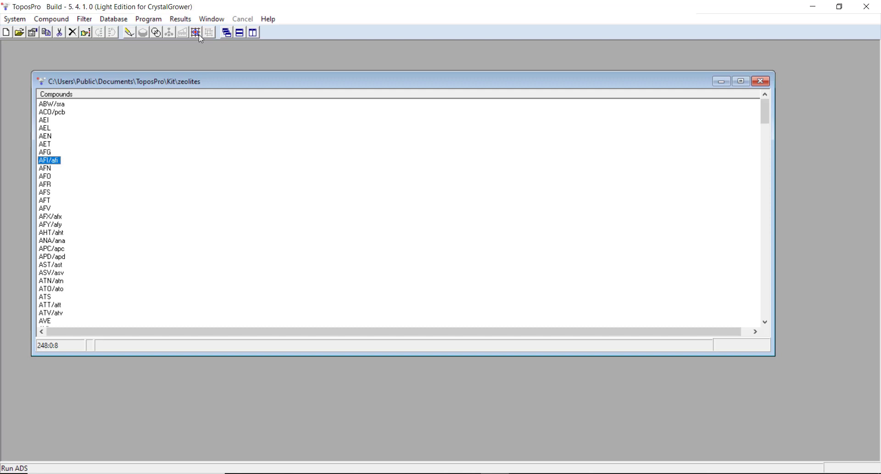
{"action": "mouse_move", "coordinate": [195, 32]}
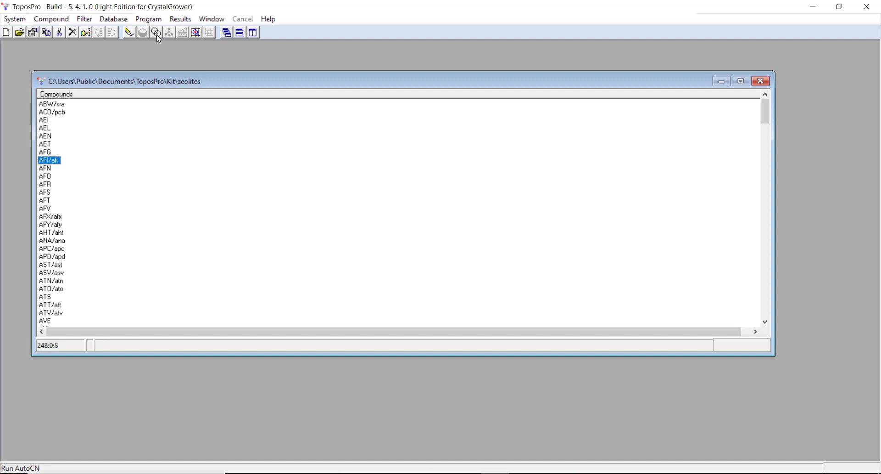
Step: Open the Compound menu with AFI/afi still selected
{"action": "left_click", "coordinate": [51, 19]}
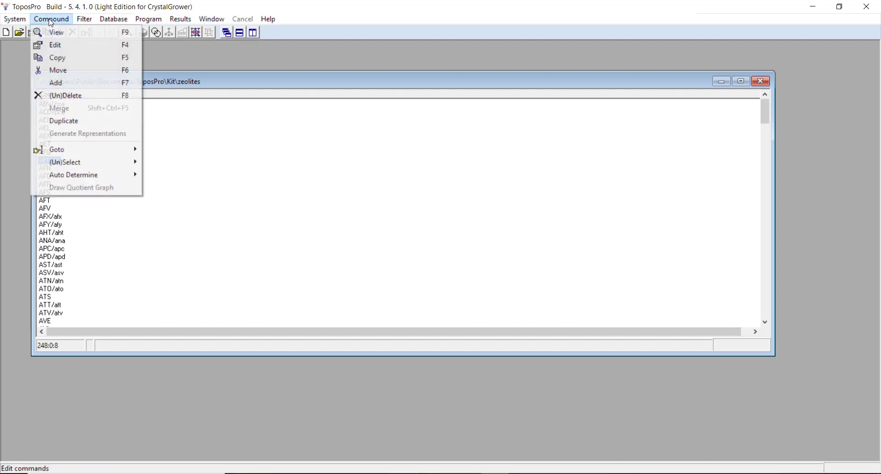
{"action": "mouse_move", "coordinate": [87, 133]}
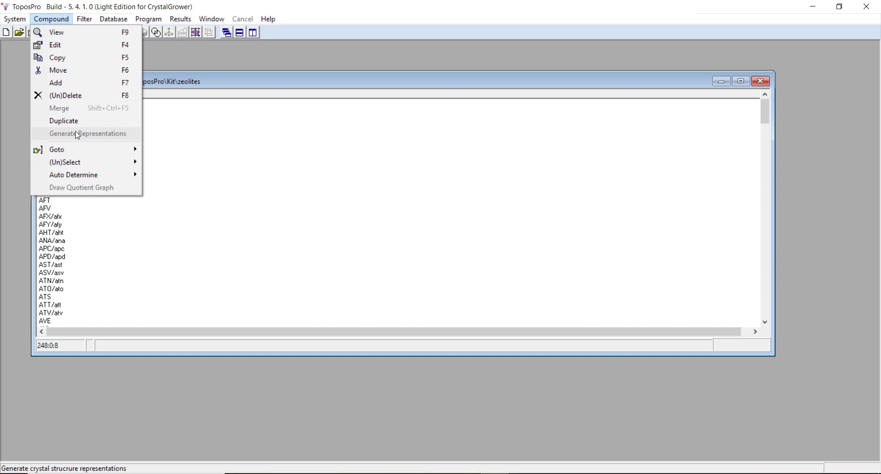
{"action": "mouse_move", "coordinate": [103, 141]}
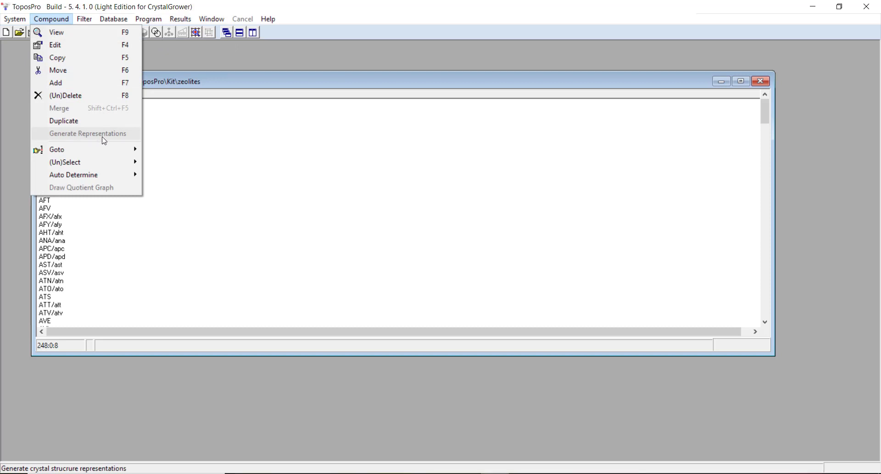
{"action": "mouse_move", "coordinate": [108, 133]}
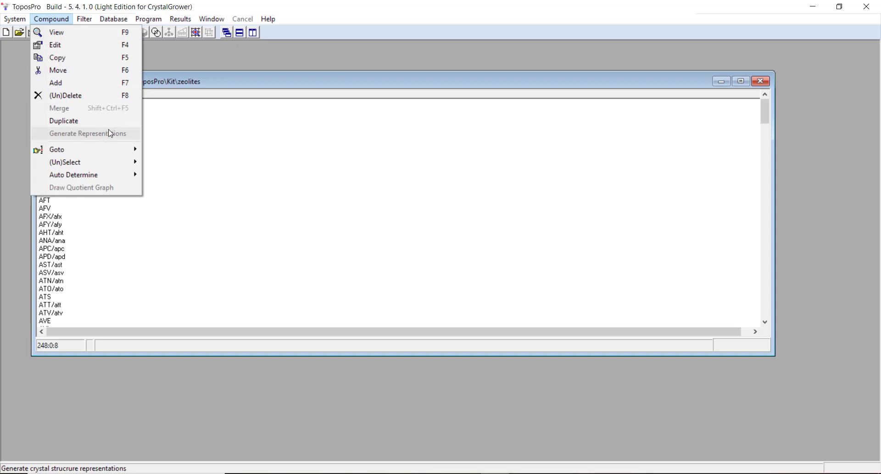